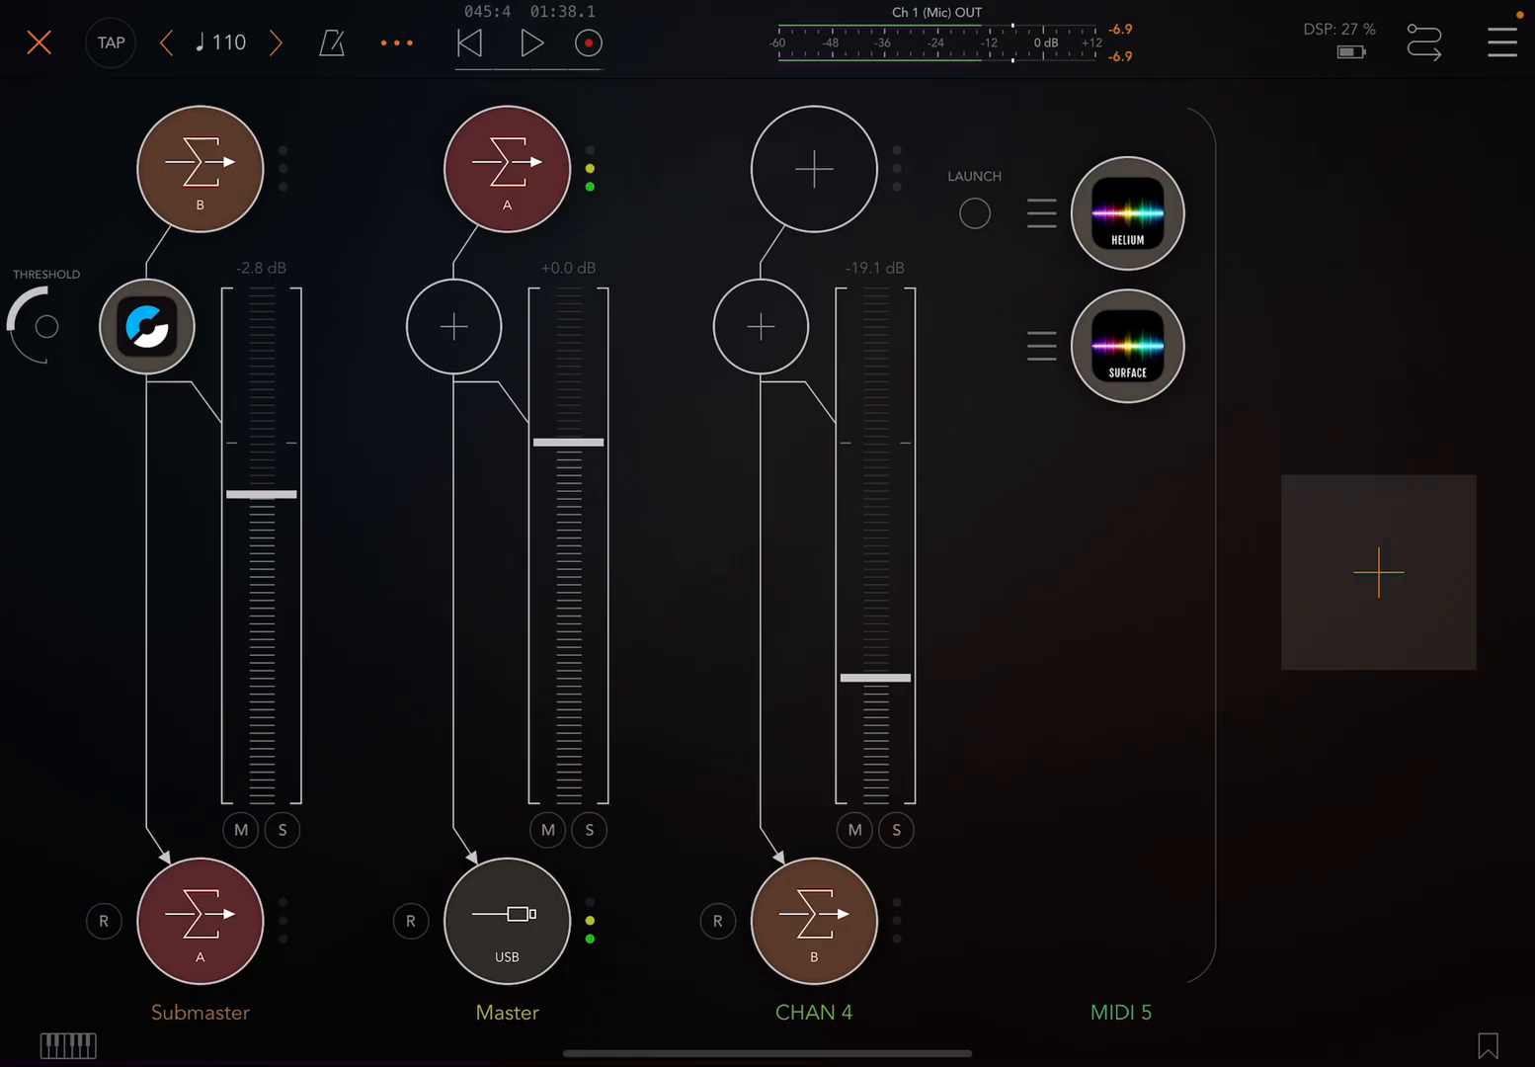
Step: Load Hammerhead into the empty source slot of CHAN 4
click(814, 170)
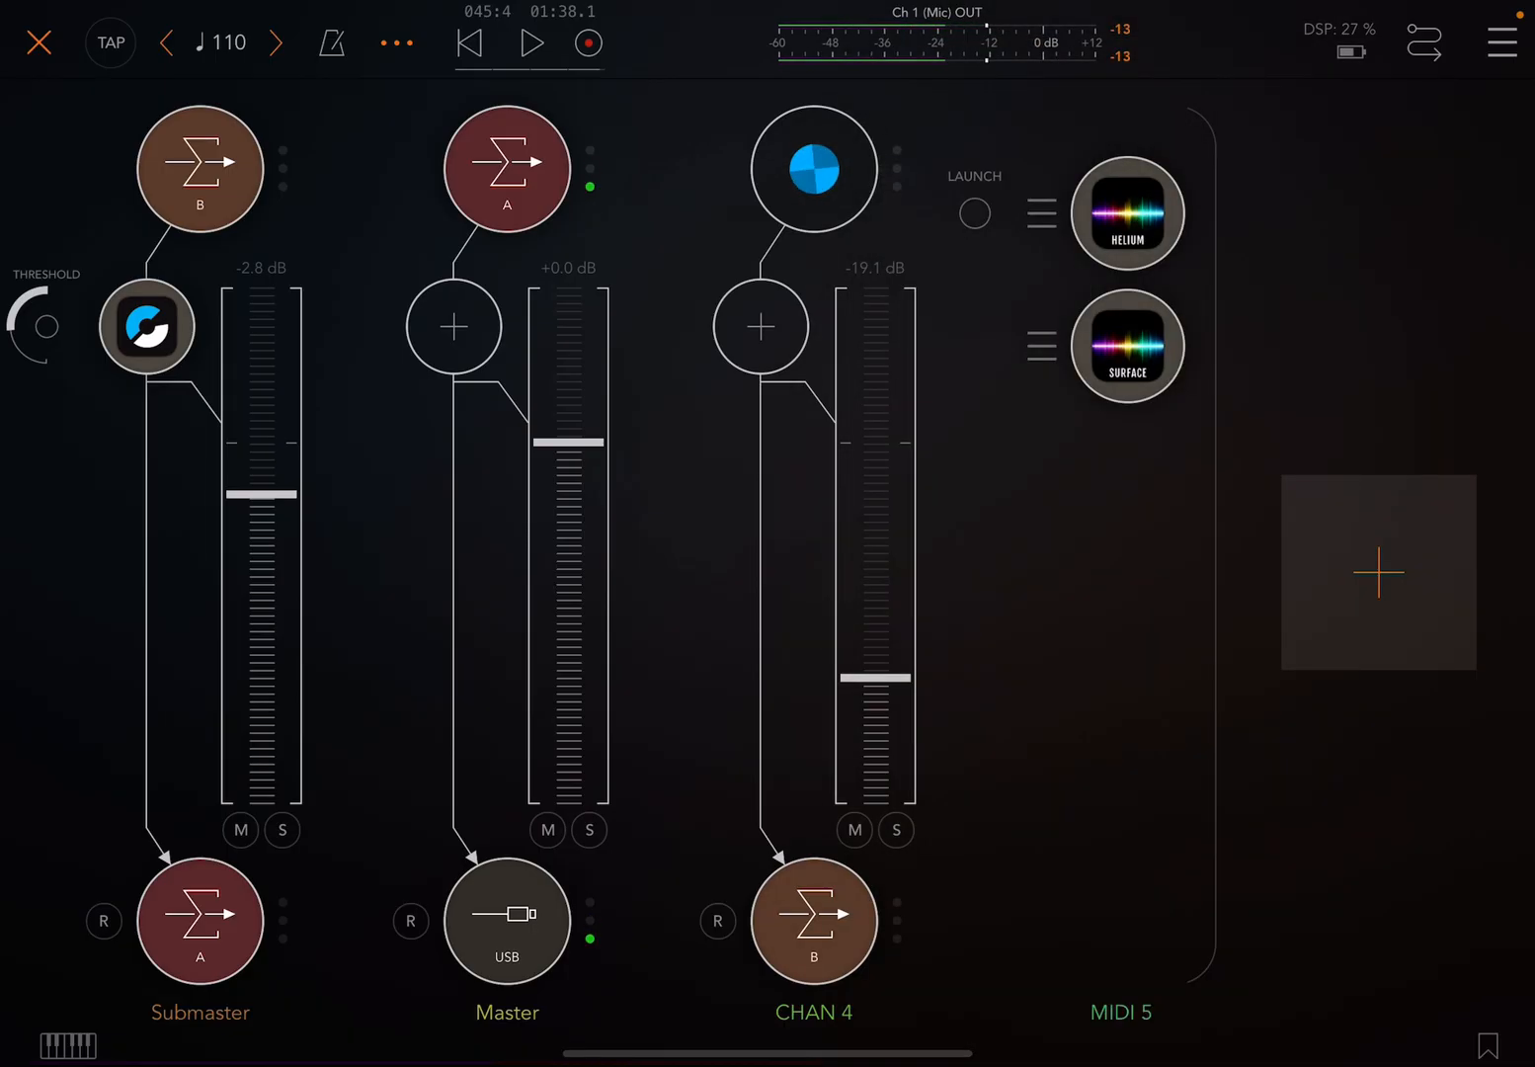
click(814, 170)
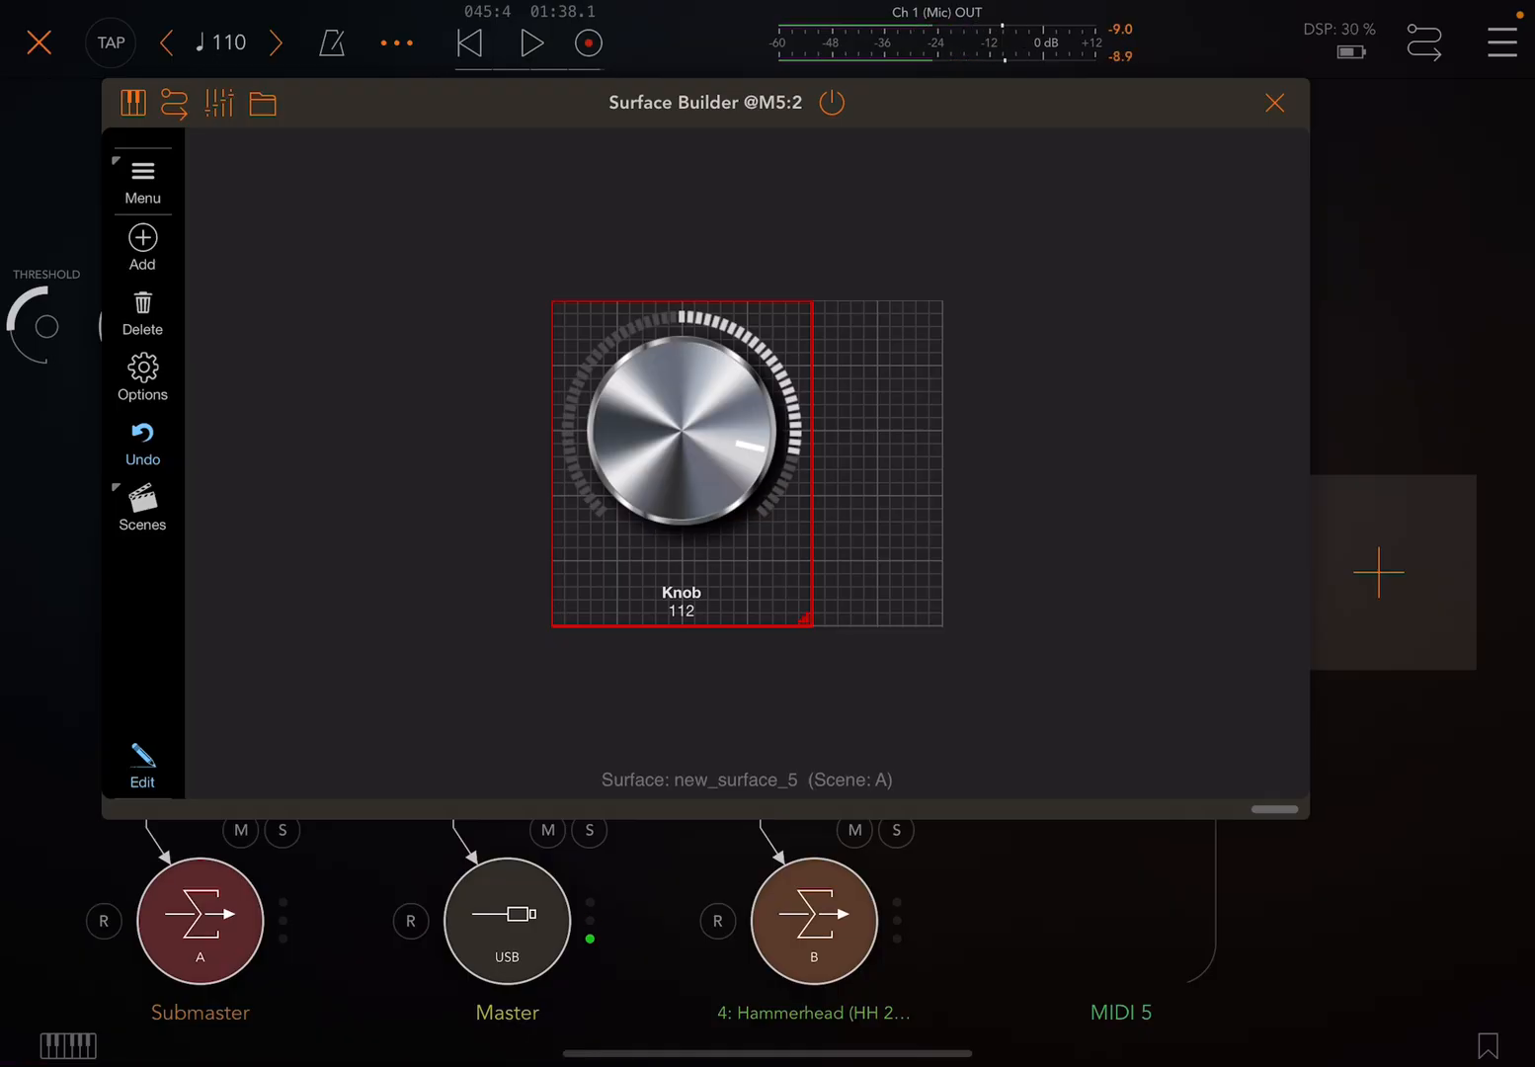
Step: Review the knob's properties, keeping Controller Change CC 20 on channel 1
double_click(680, 431)
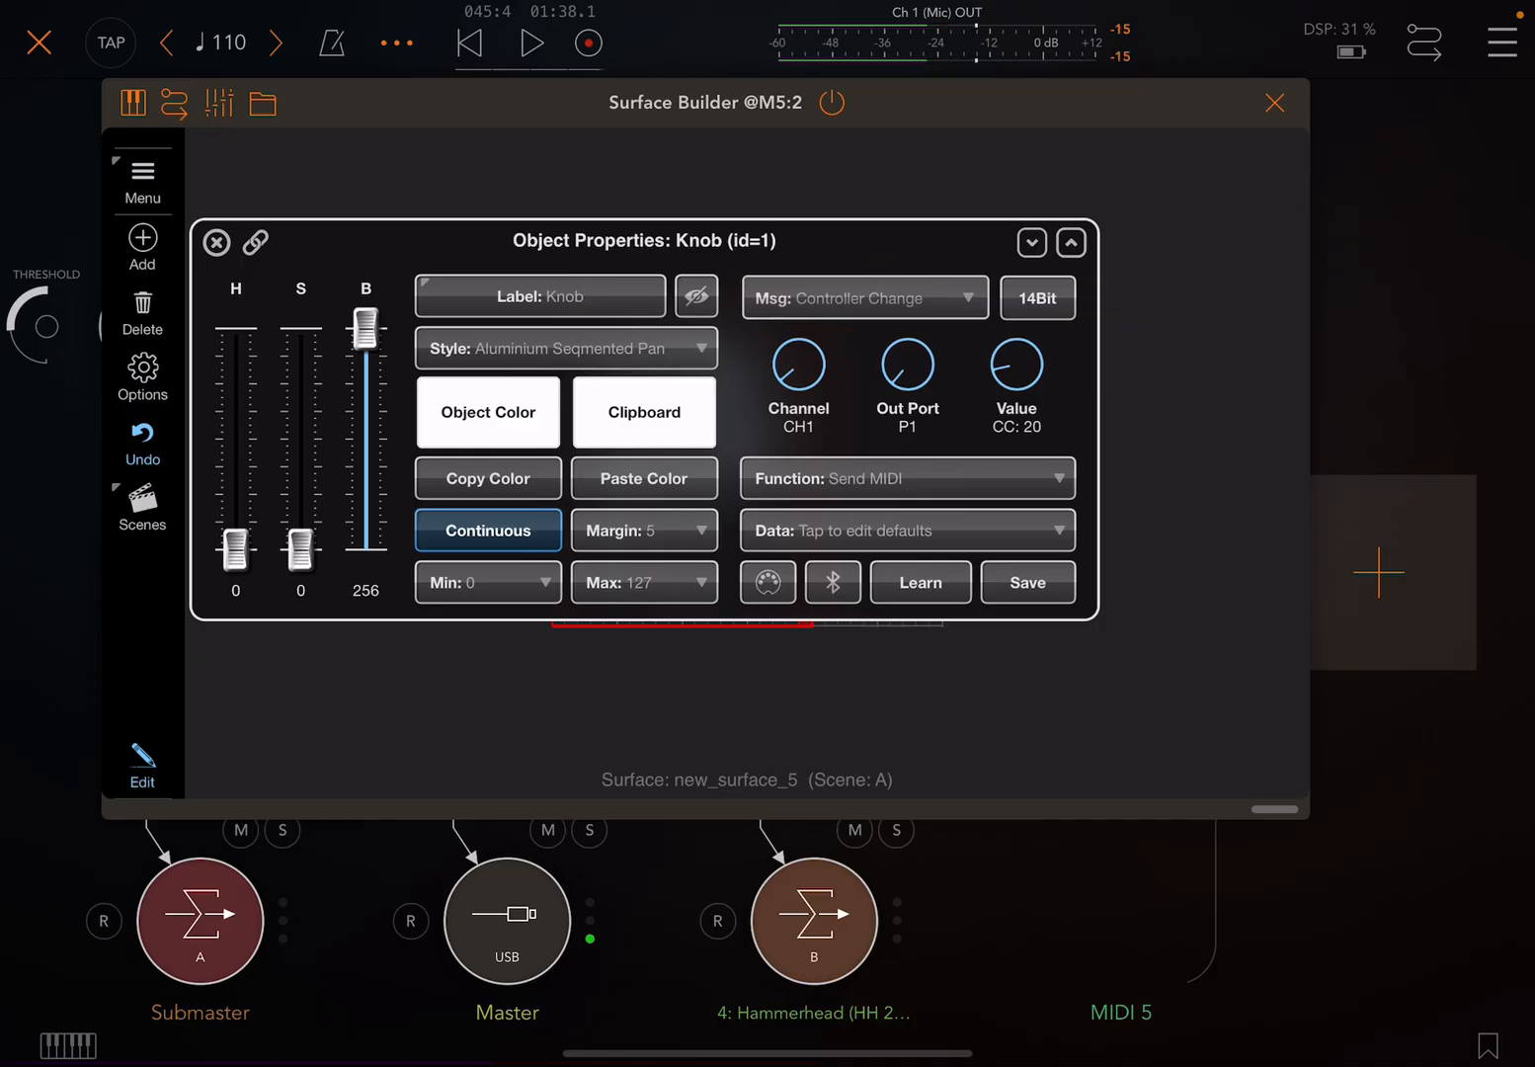
click(865, 298)
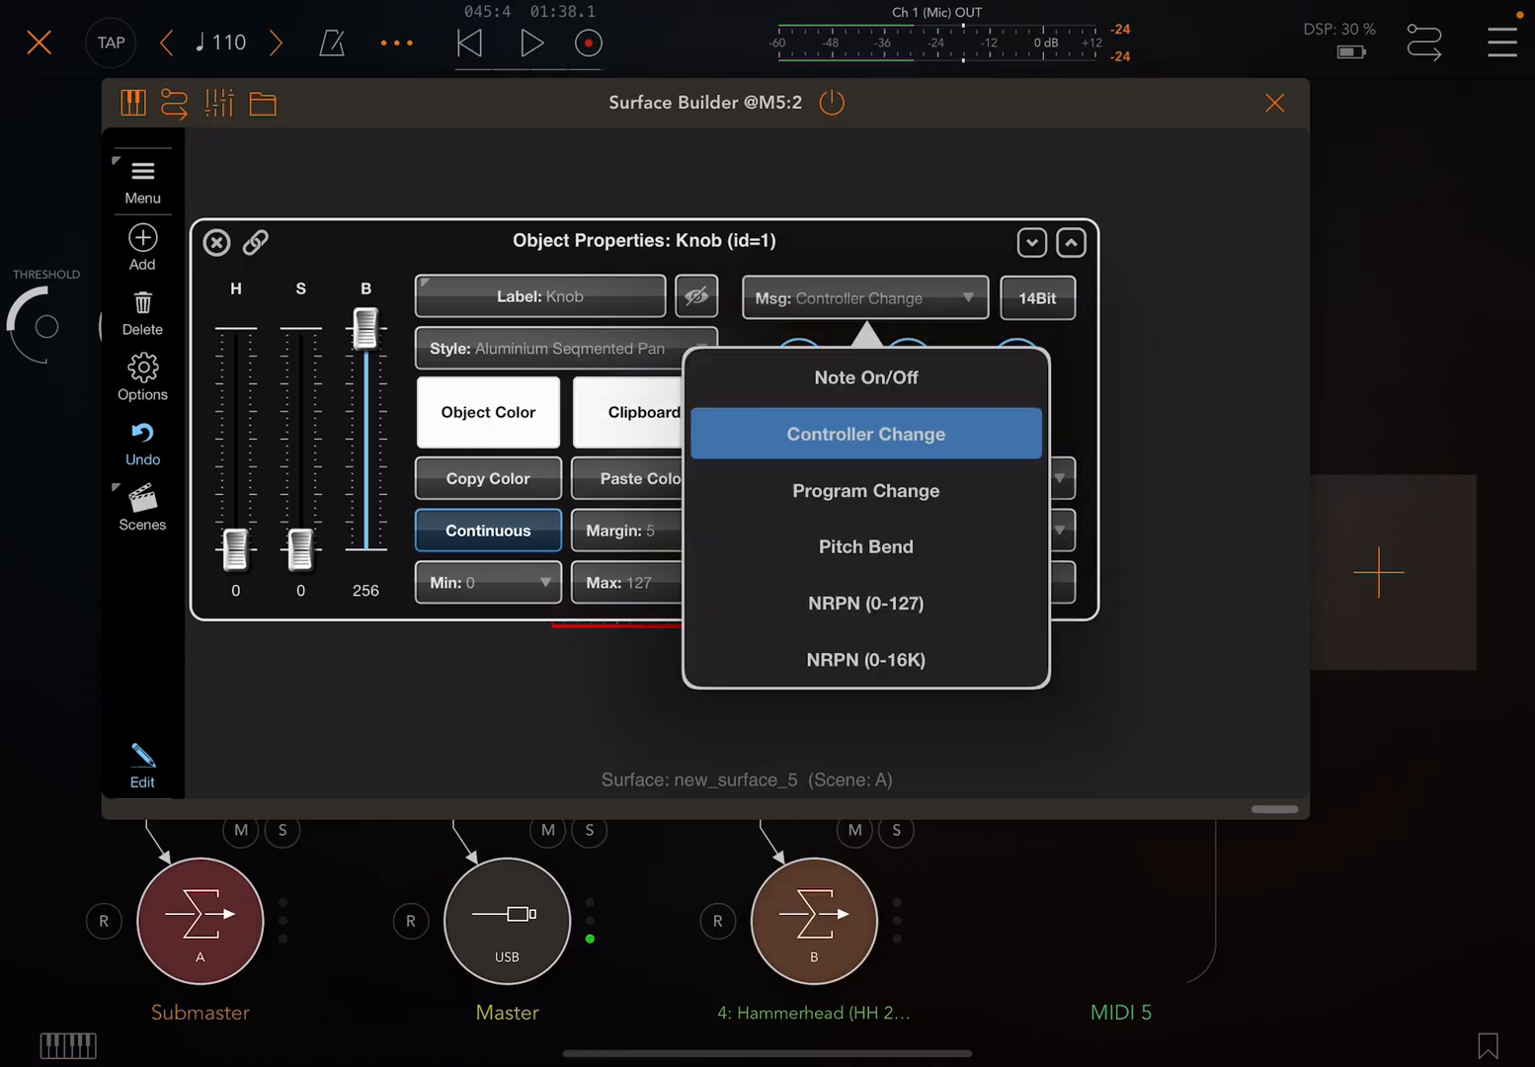
click(865, 435)
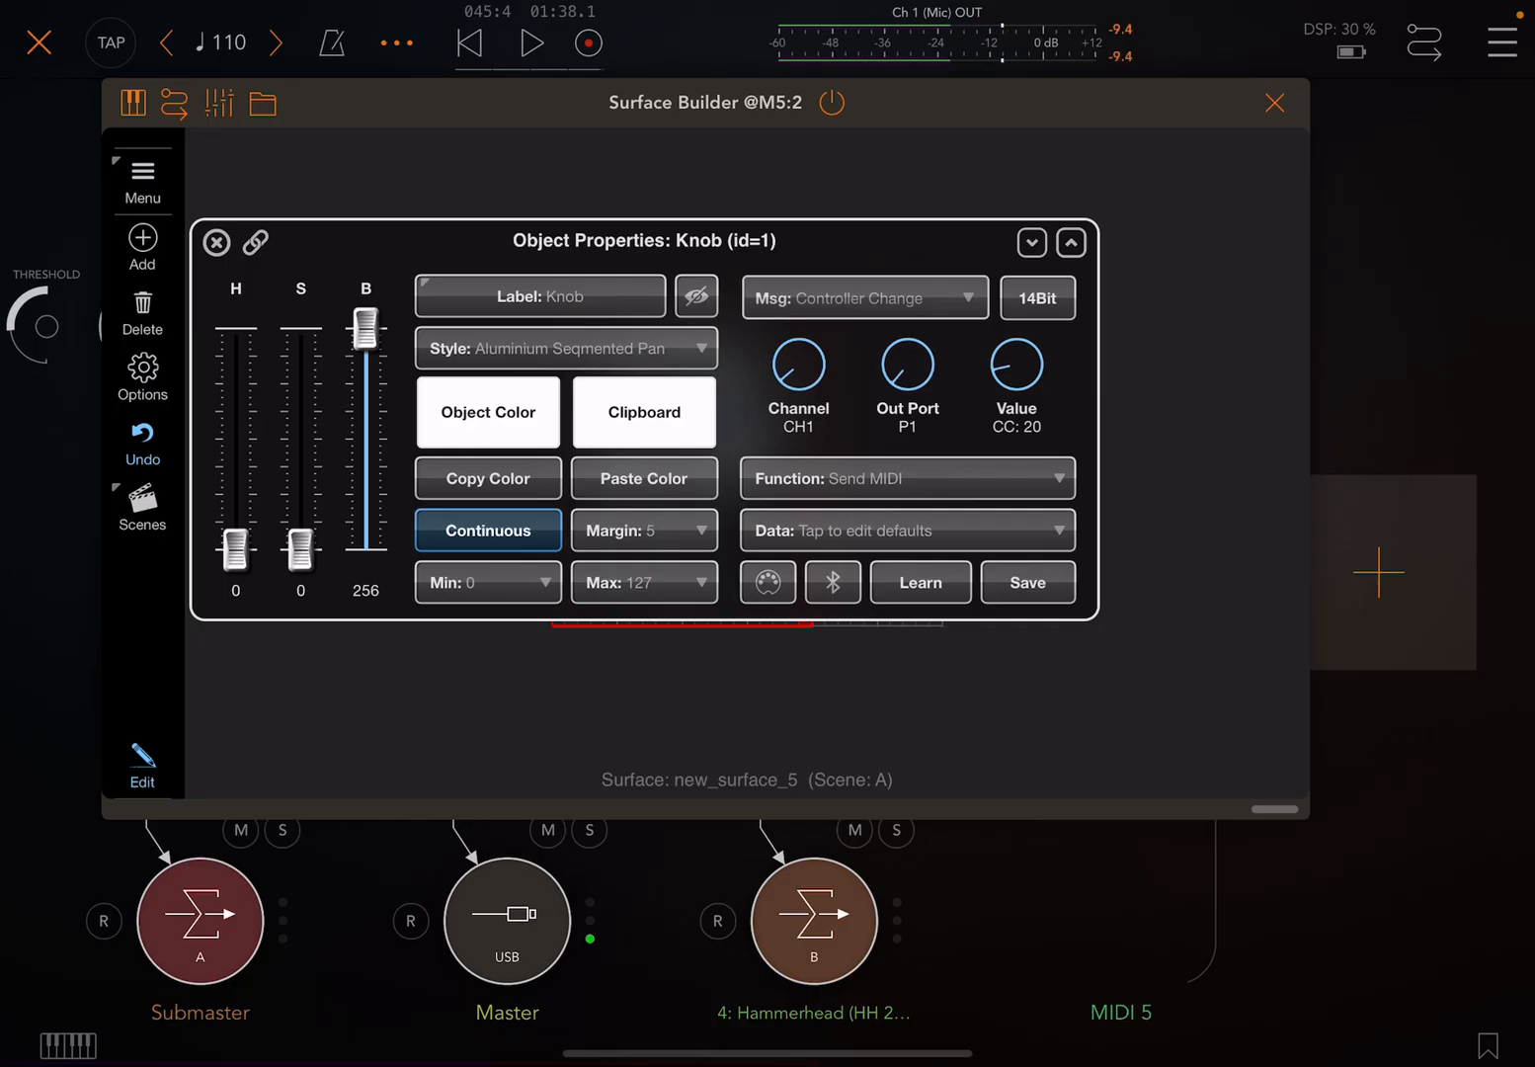
click(216, 241)
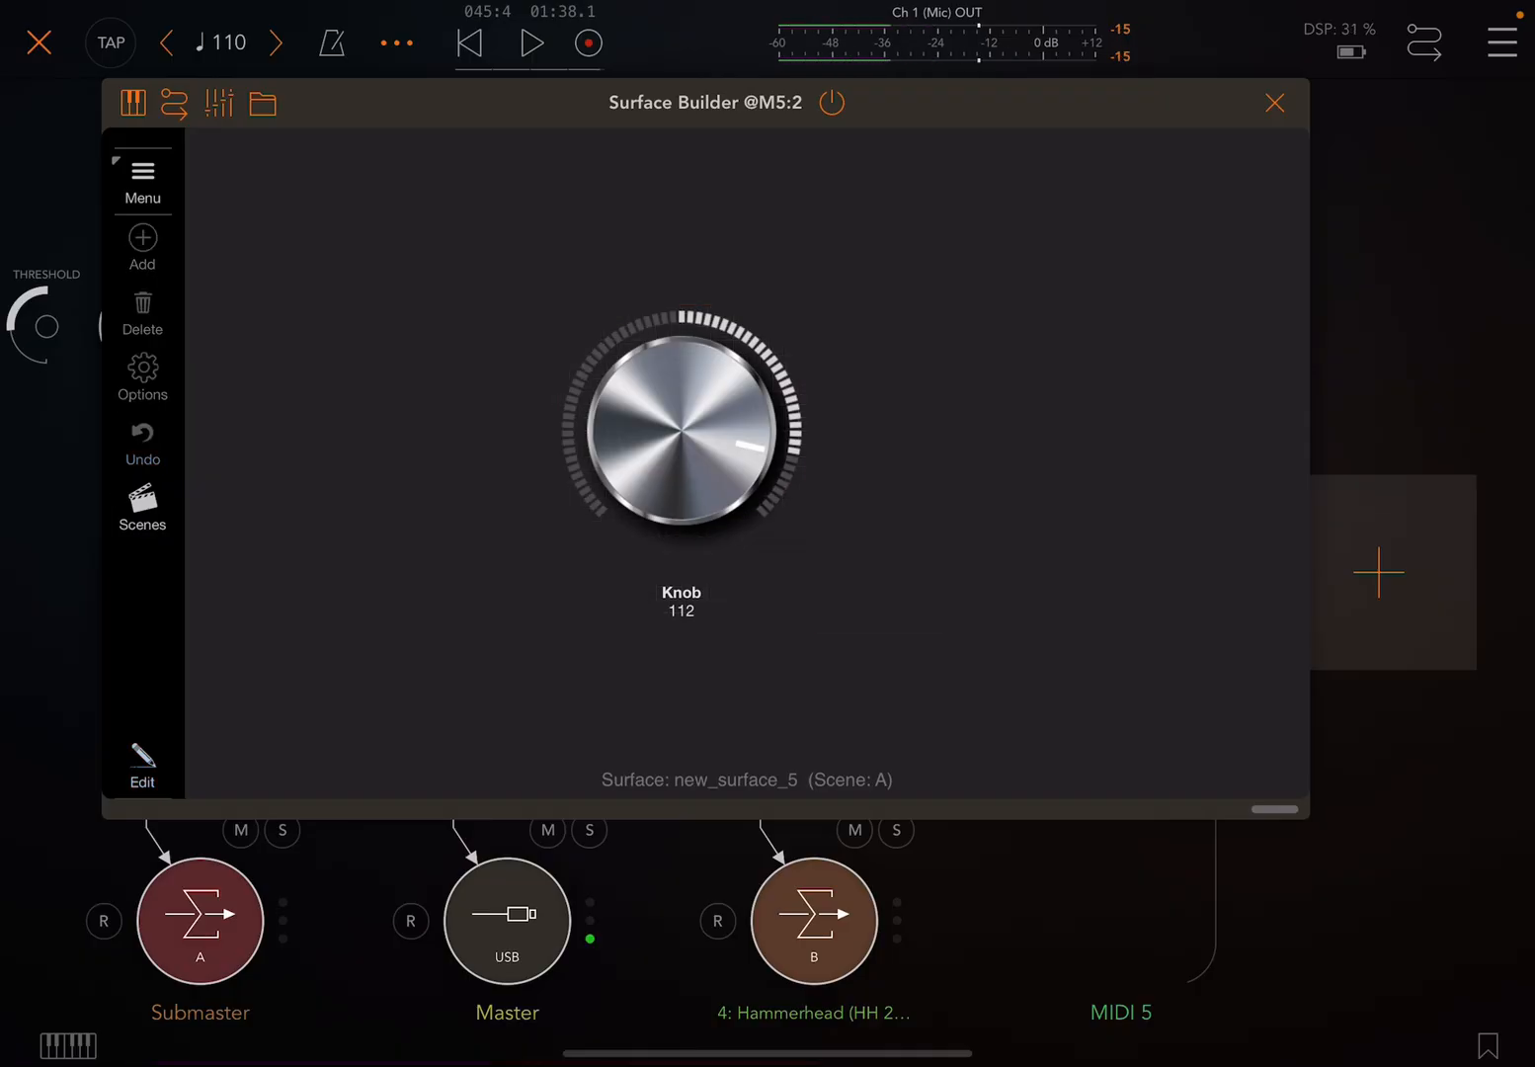
Step: Switch the surface into Presentation Mode from its menu
click(143, 180)
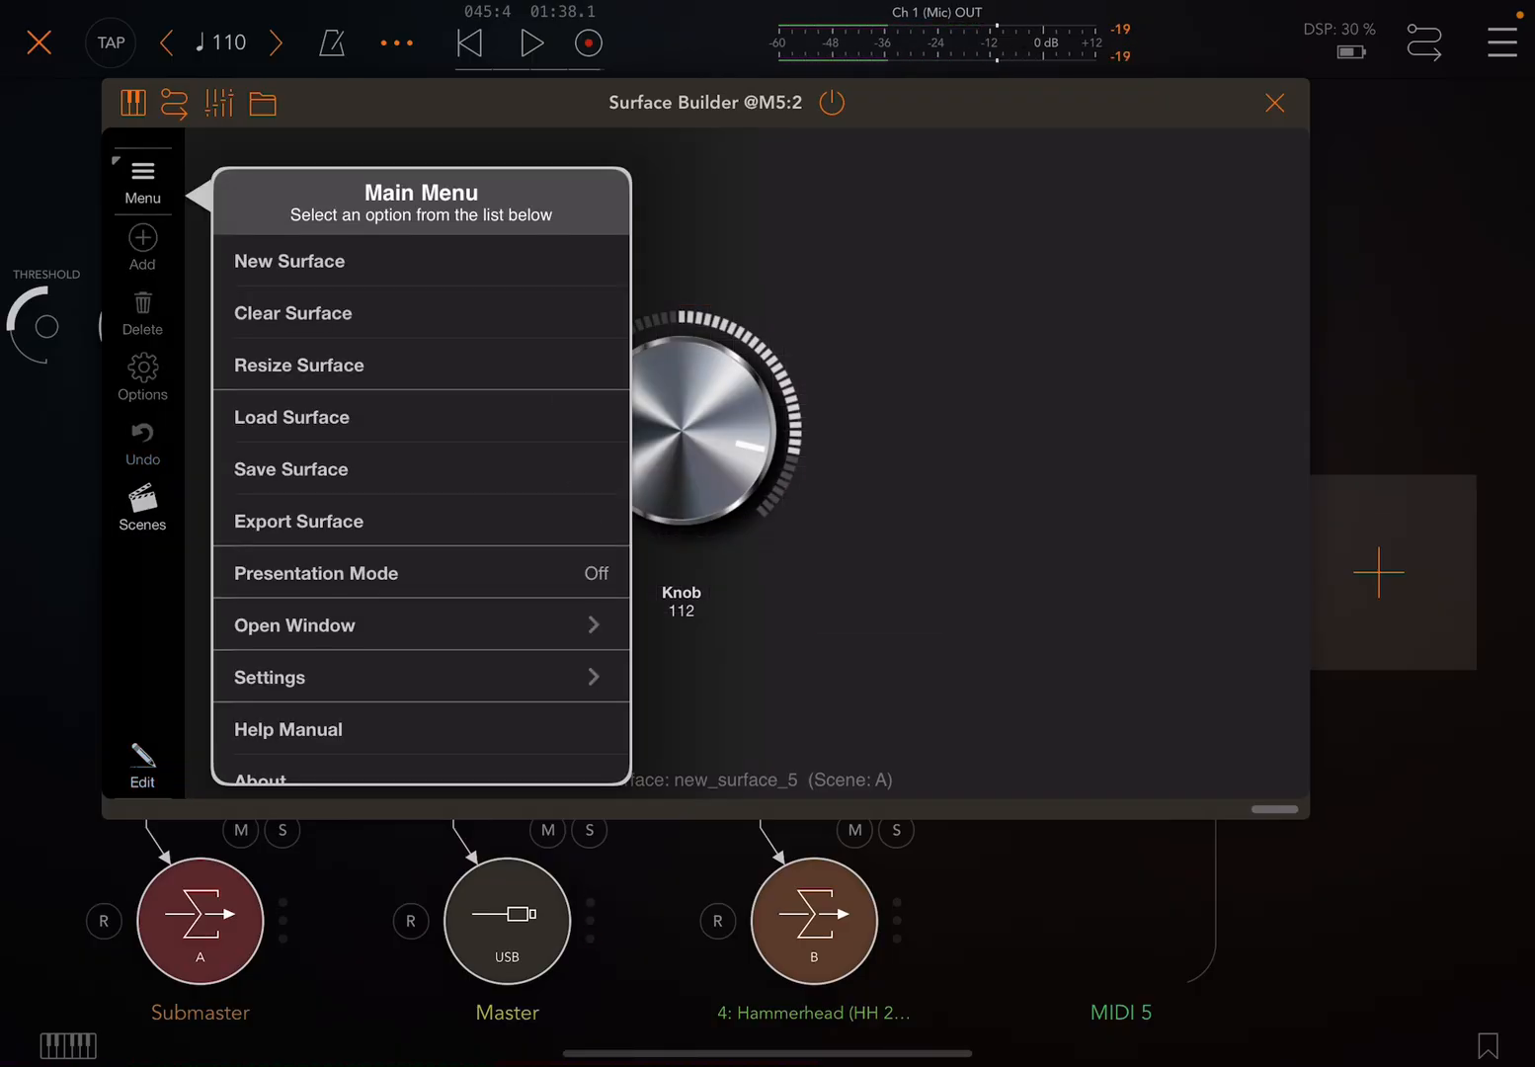
click(316, 573)
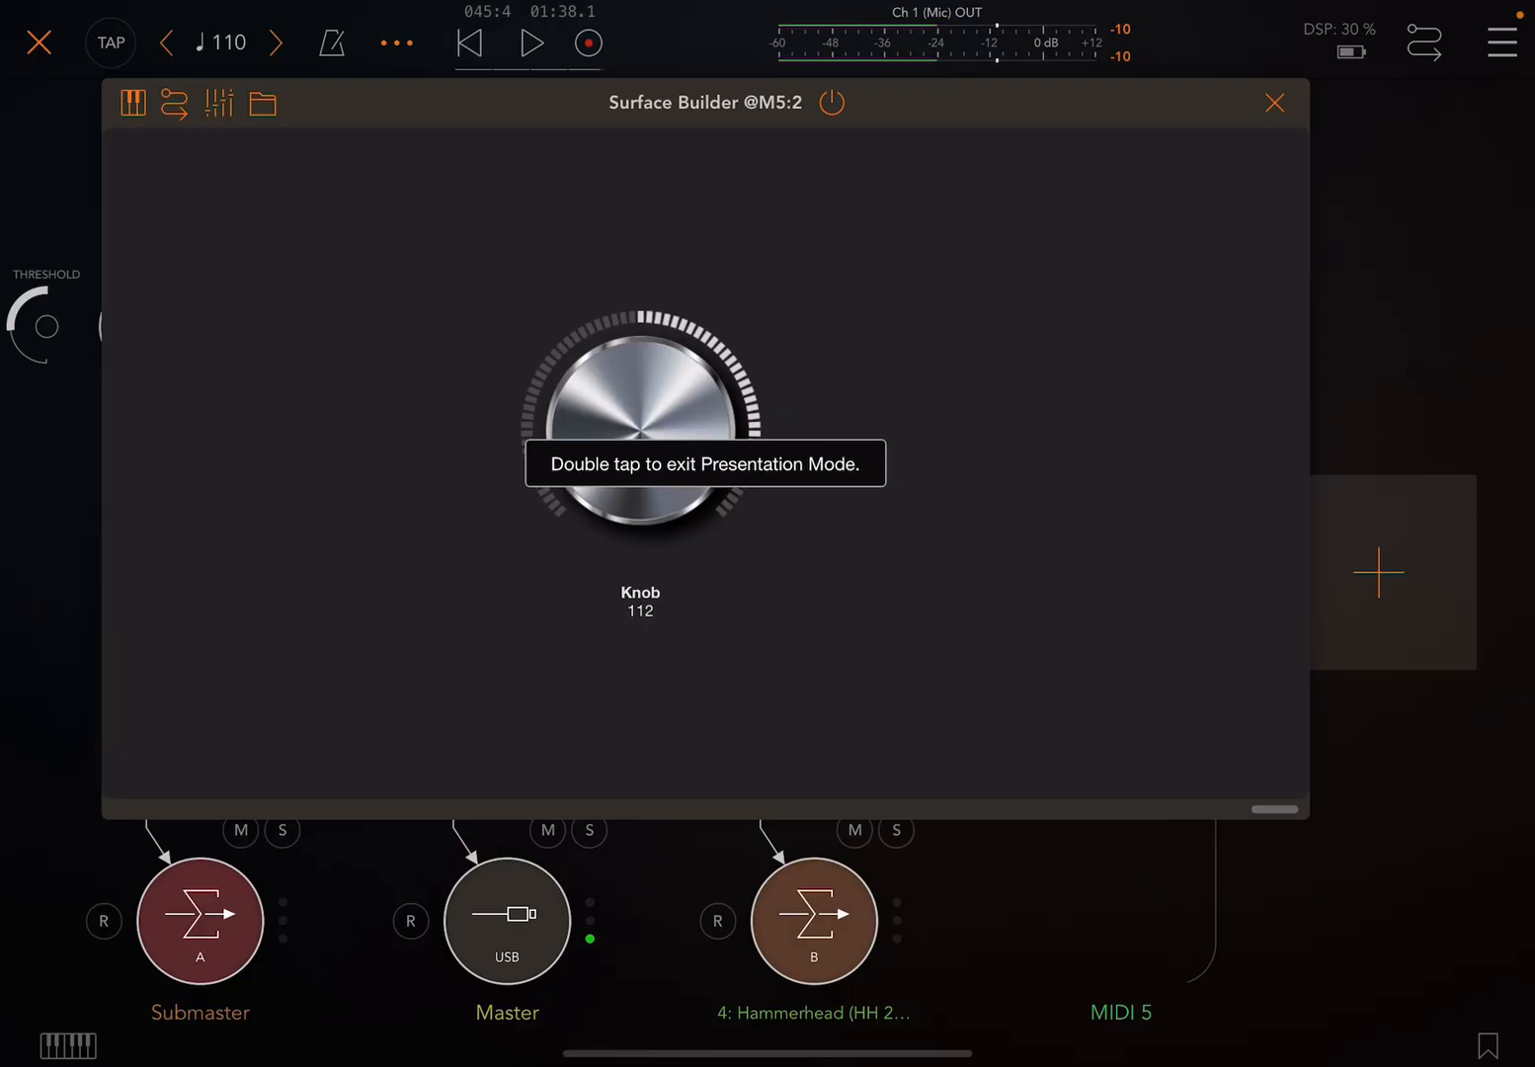
Step: Shrink the Surface Builder window so the Hammerhead channel strip shows beside it
double_click(640, 425)
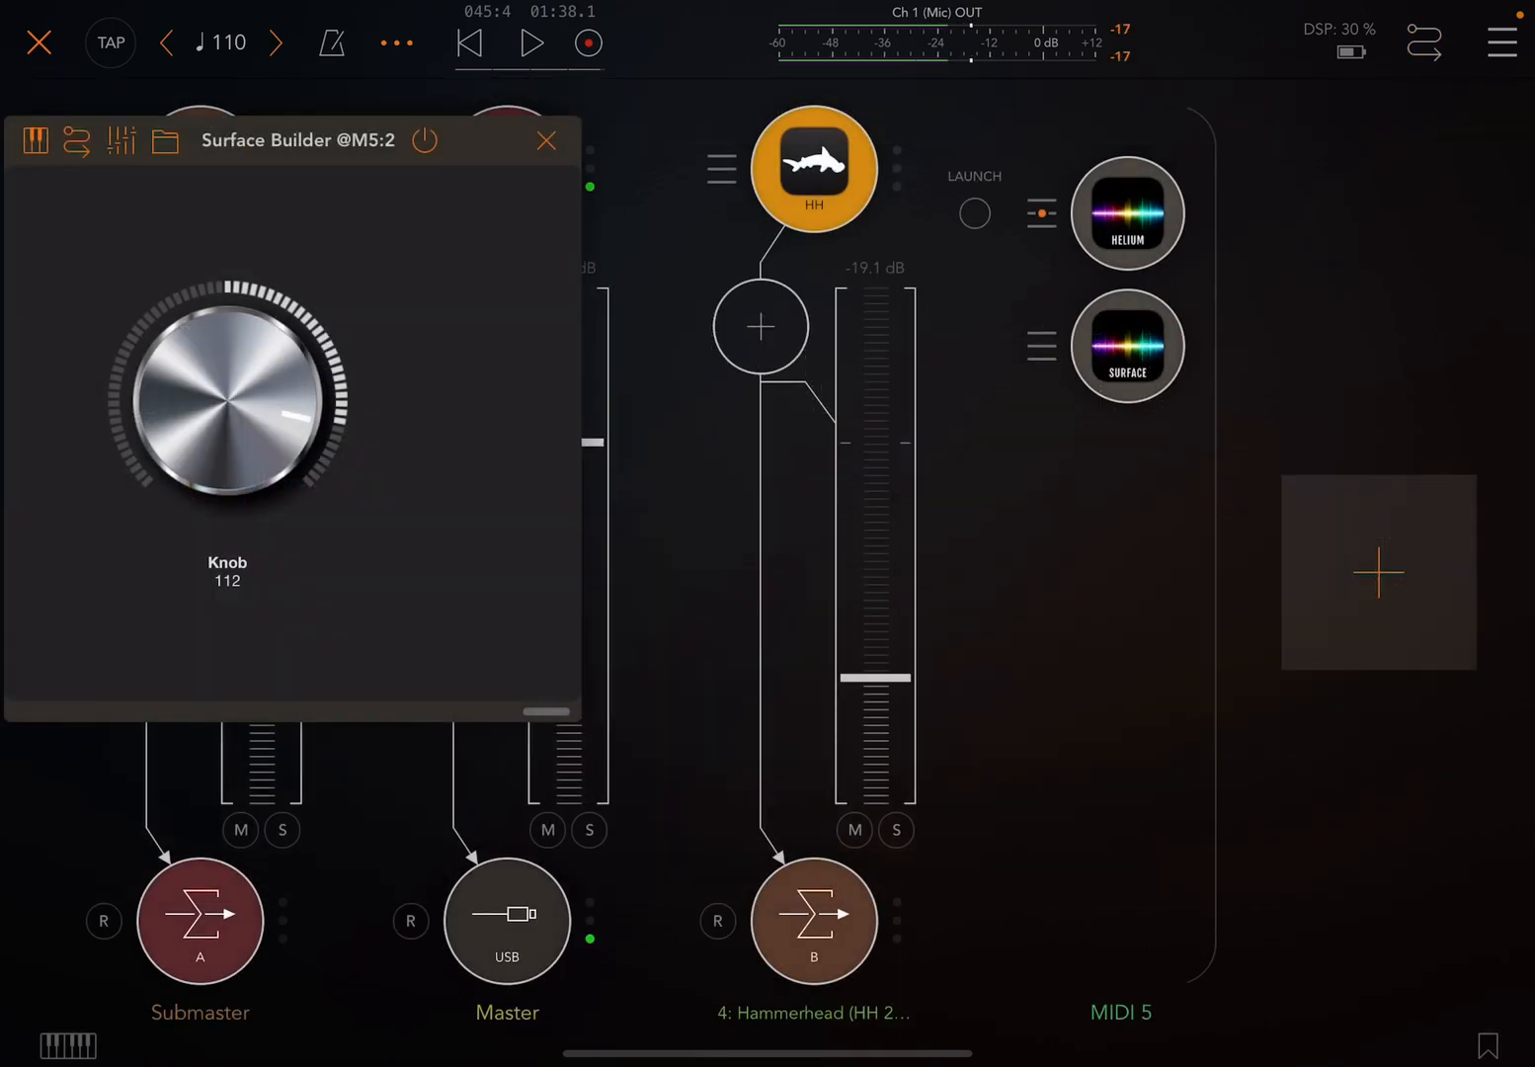
Step: Map Hammerhead's CHANCE parameter to CC 20 on channel 1 and confirm with Done
click(814, 167)
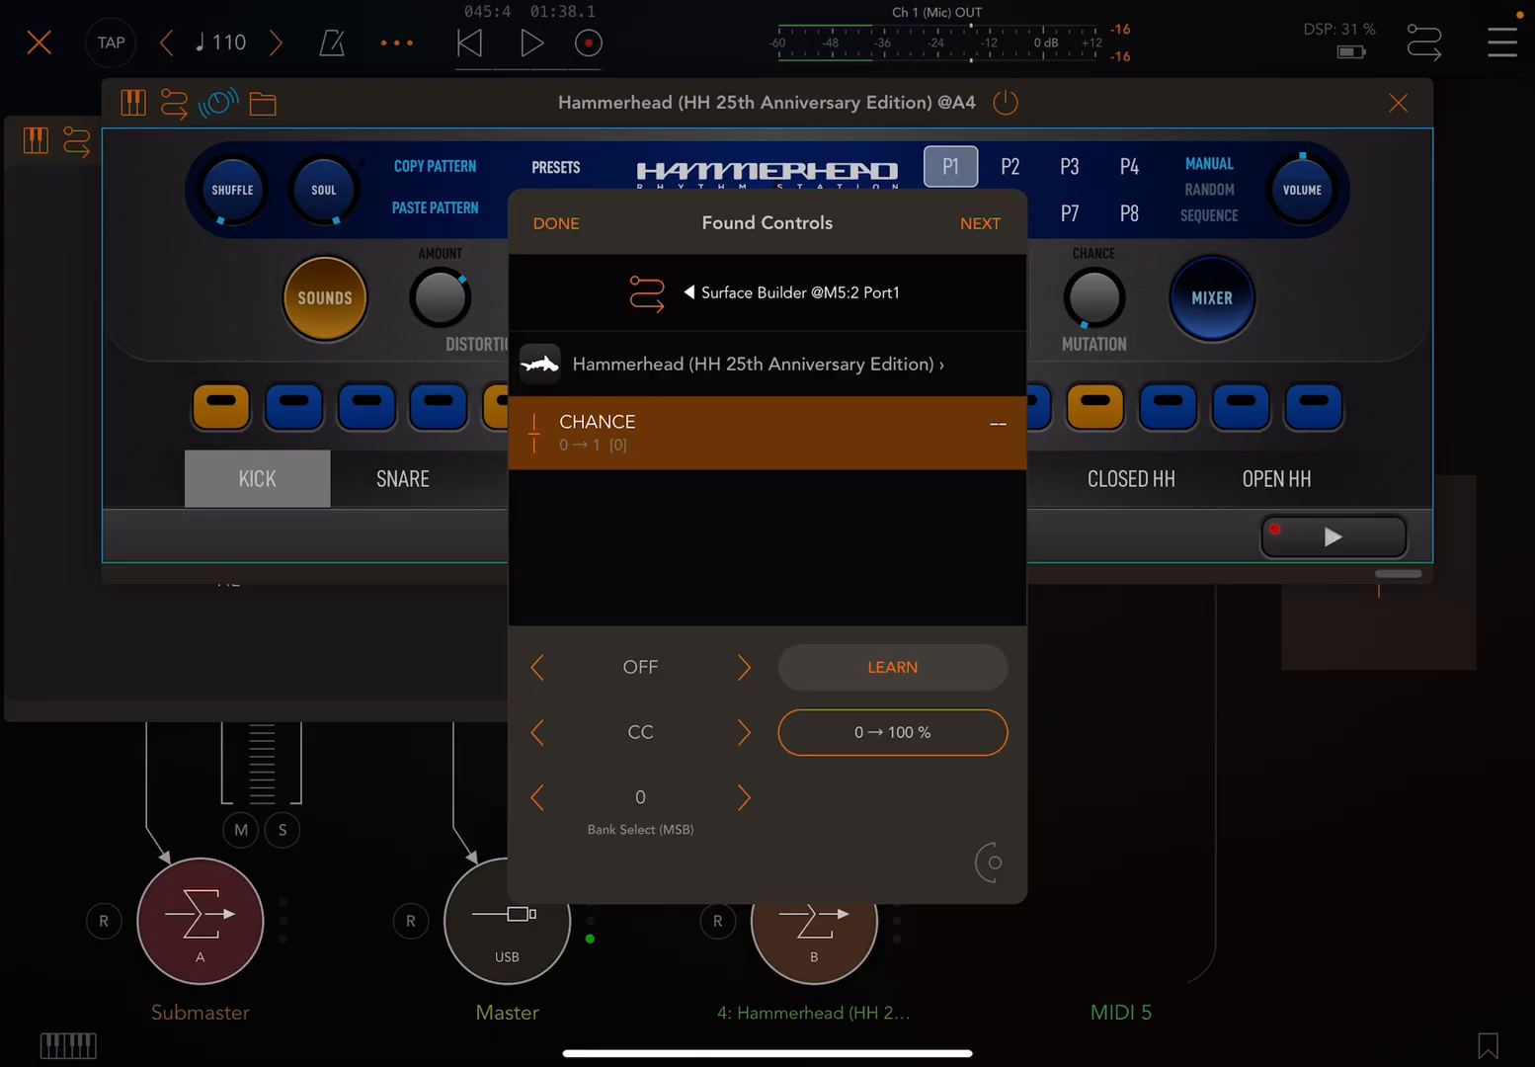
click(743, 668)
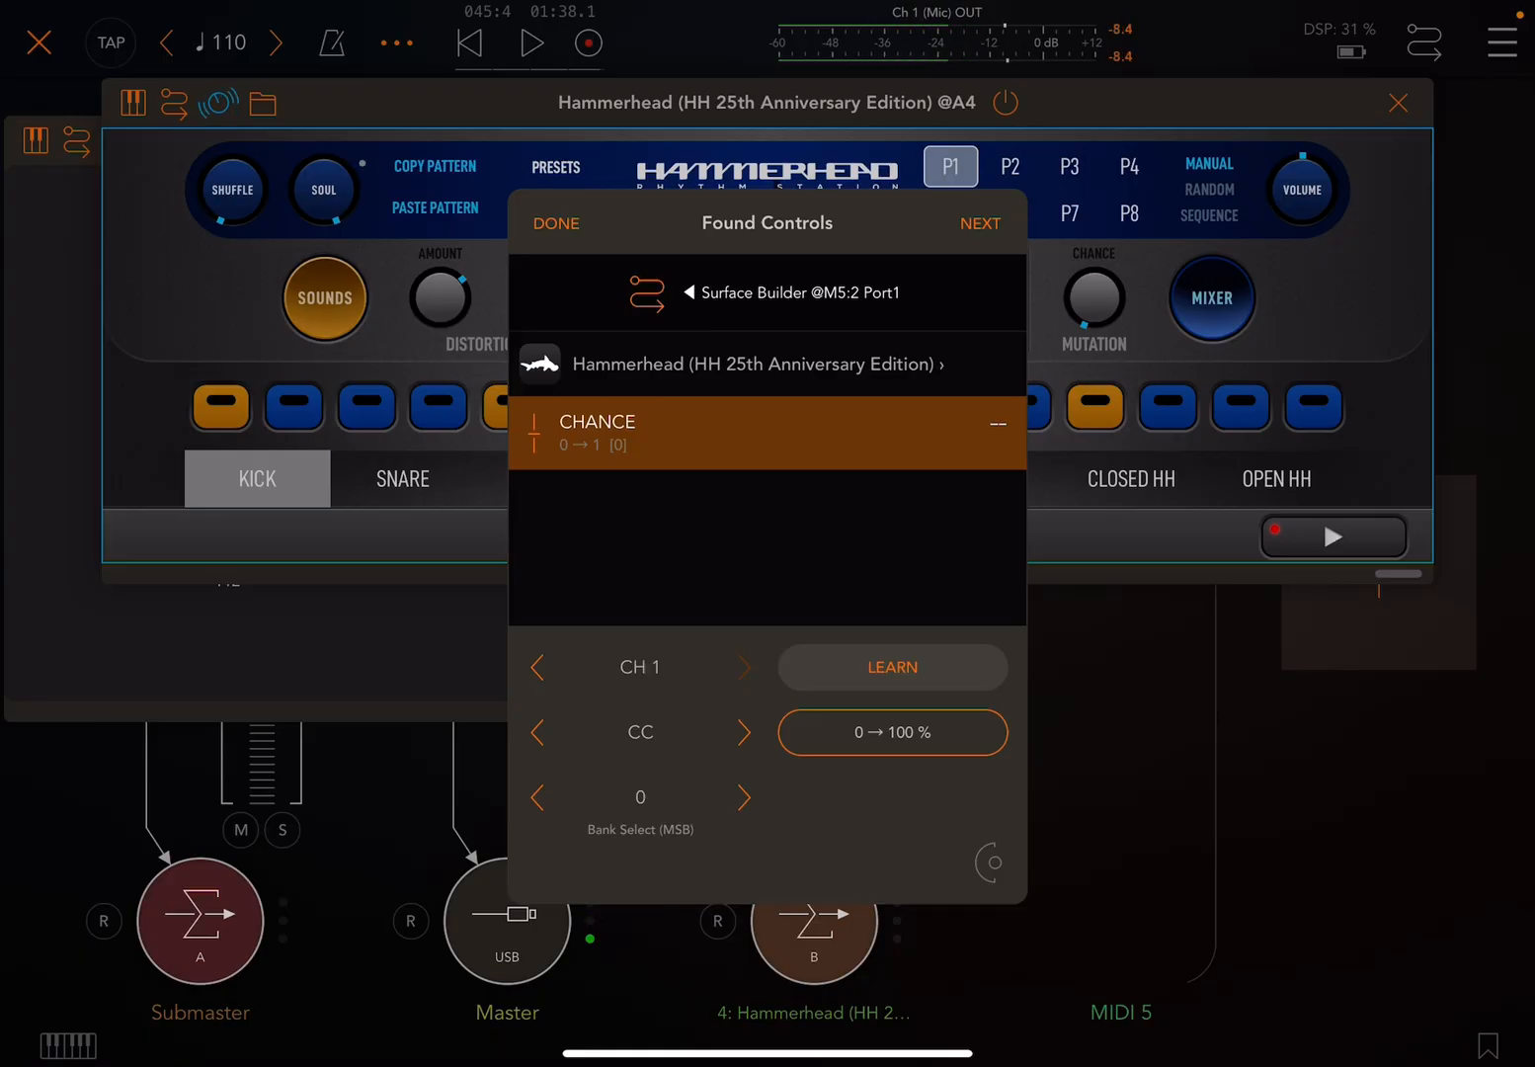
click(743, 799)
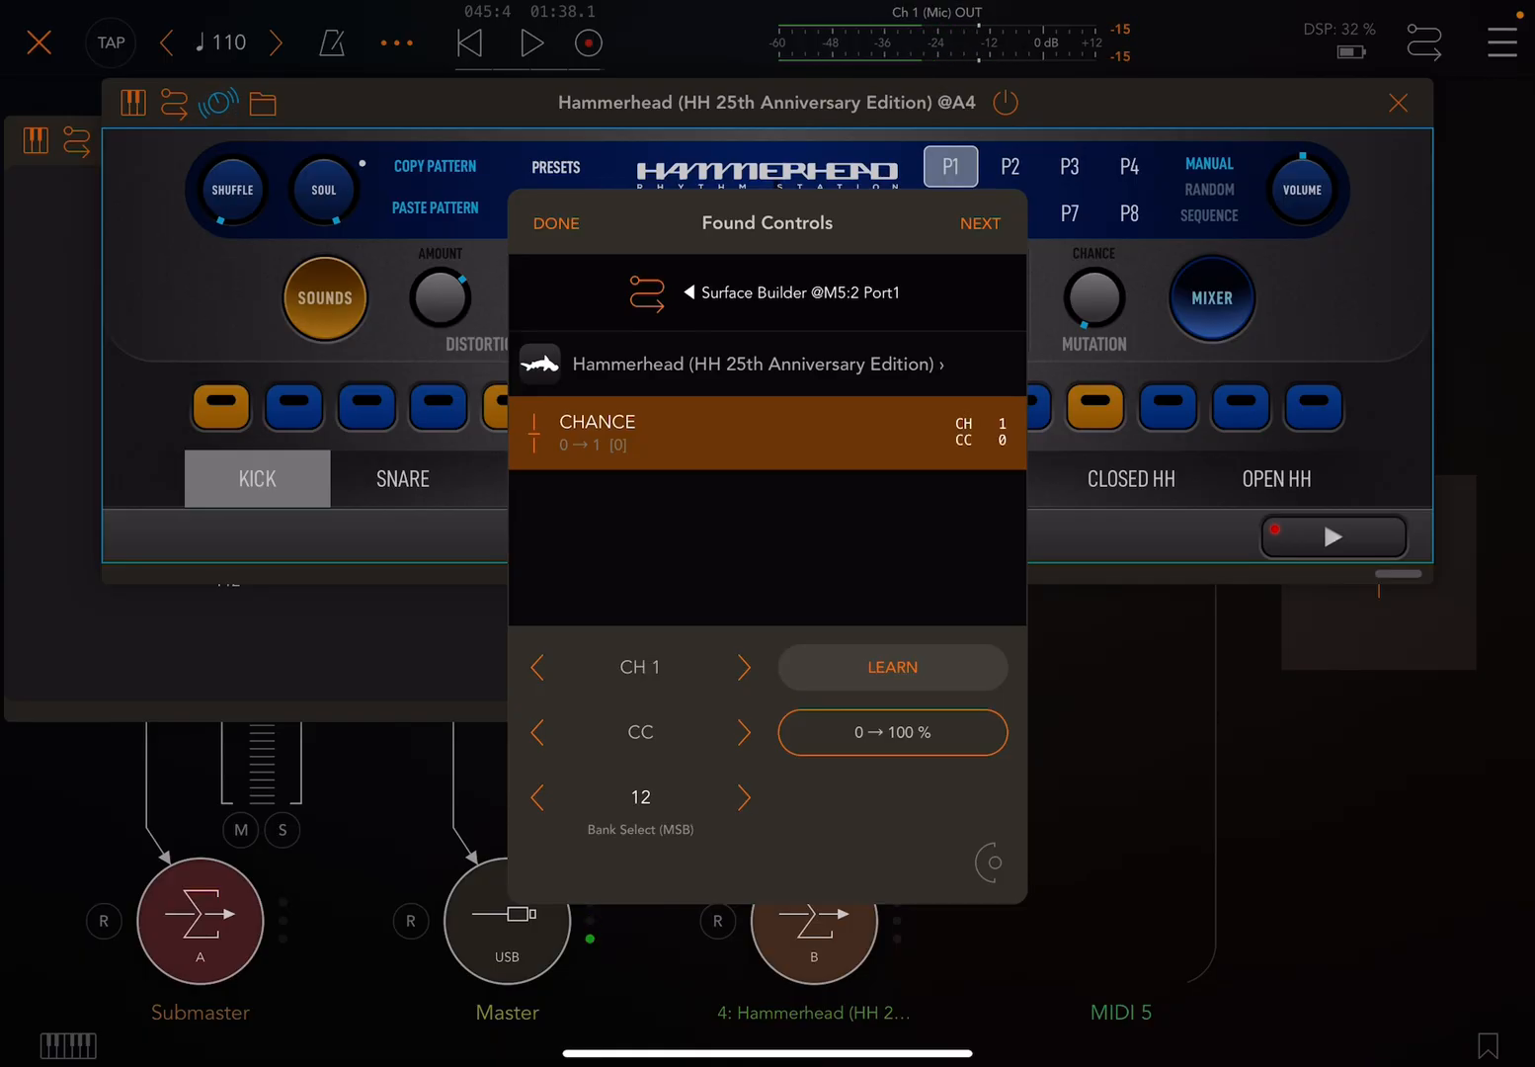
click(743, 798)
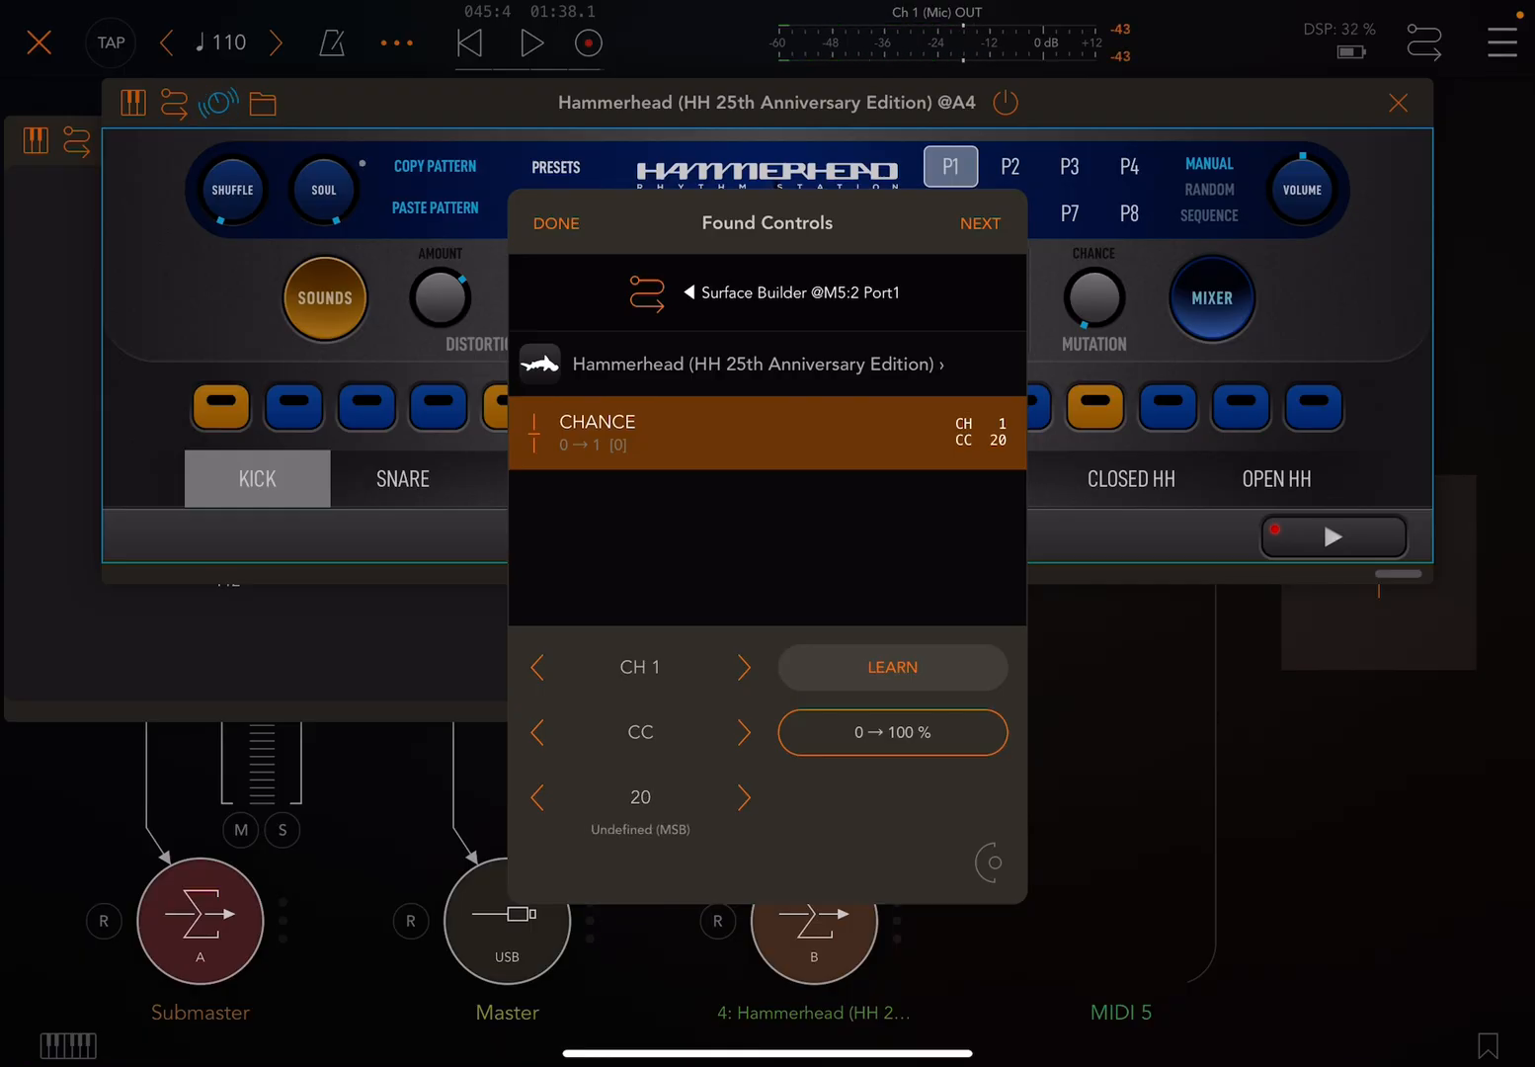
click(555, 223)
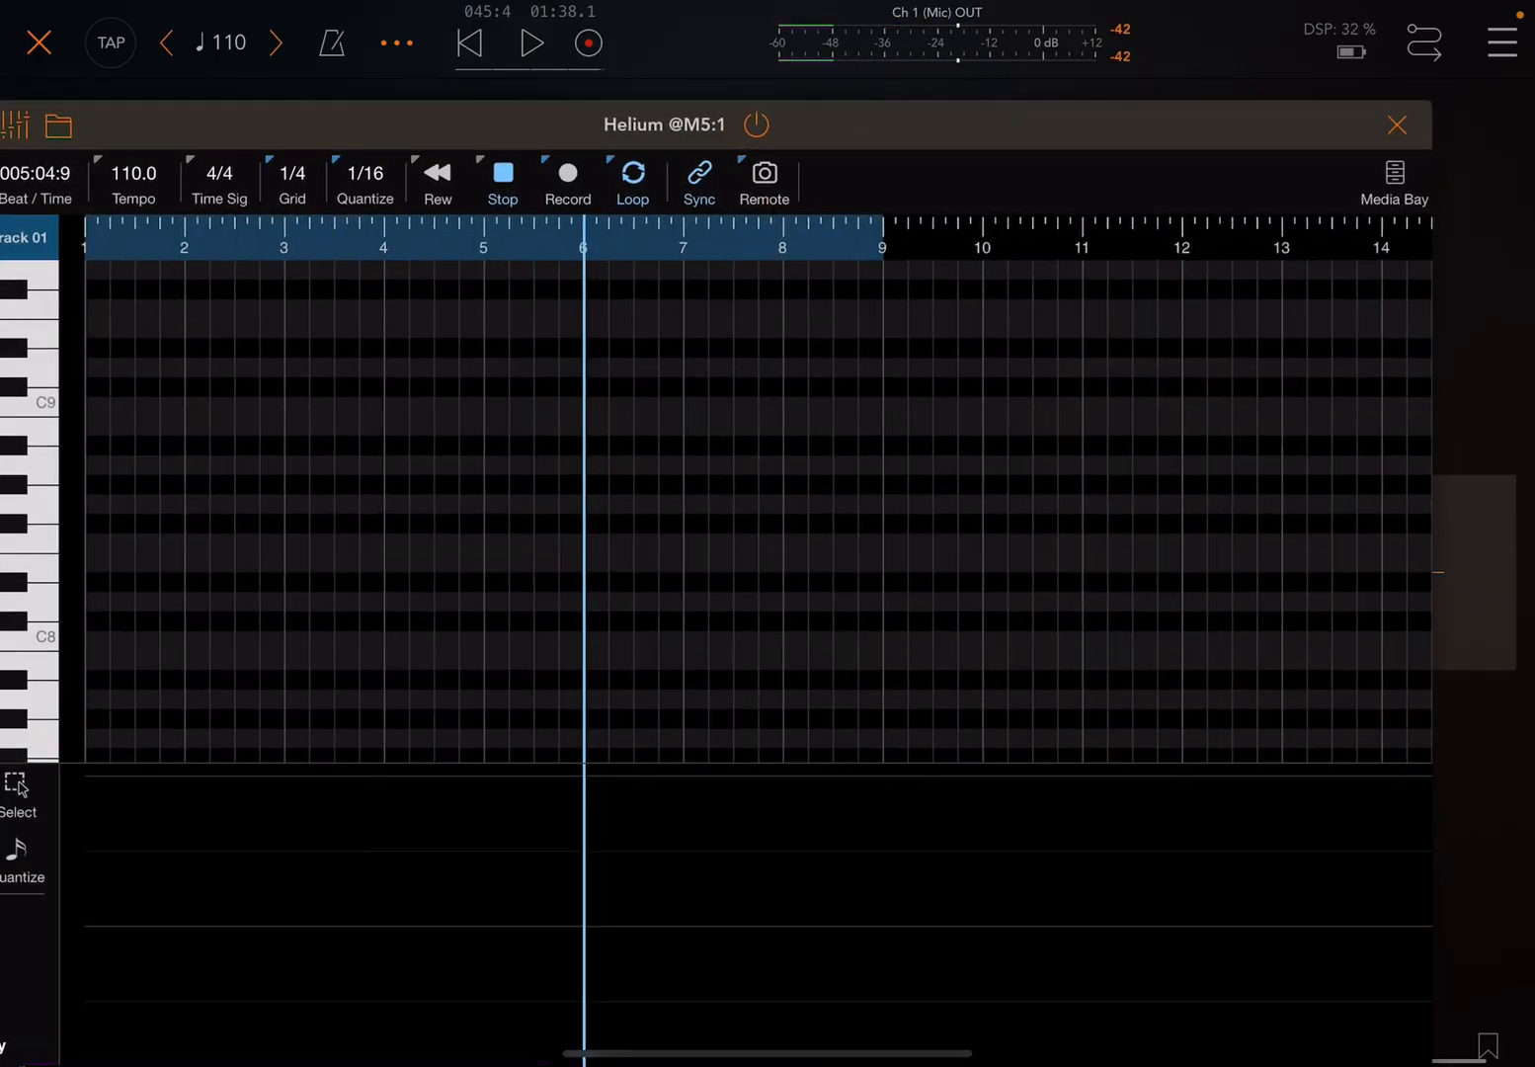
Step: Stop Helium's playback and arm it for recording from the start
click(502, 172)
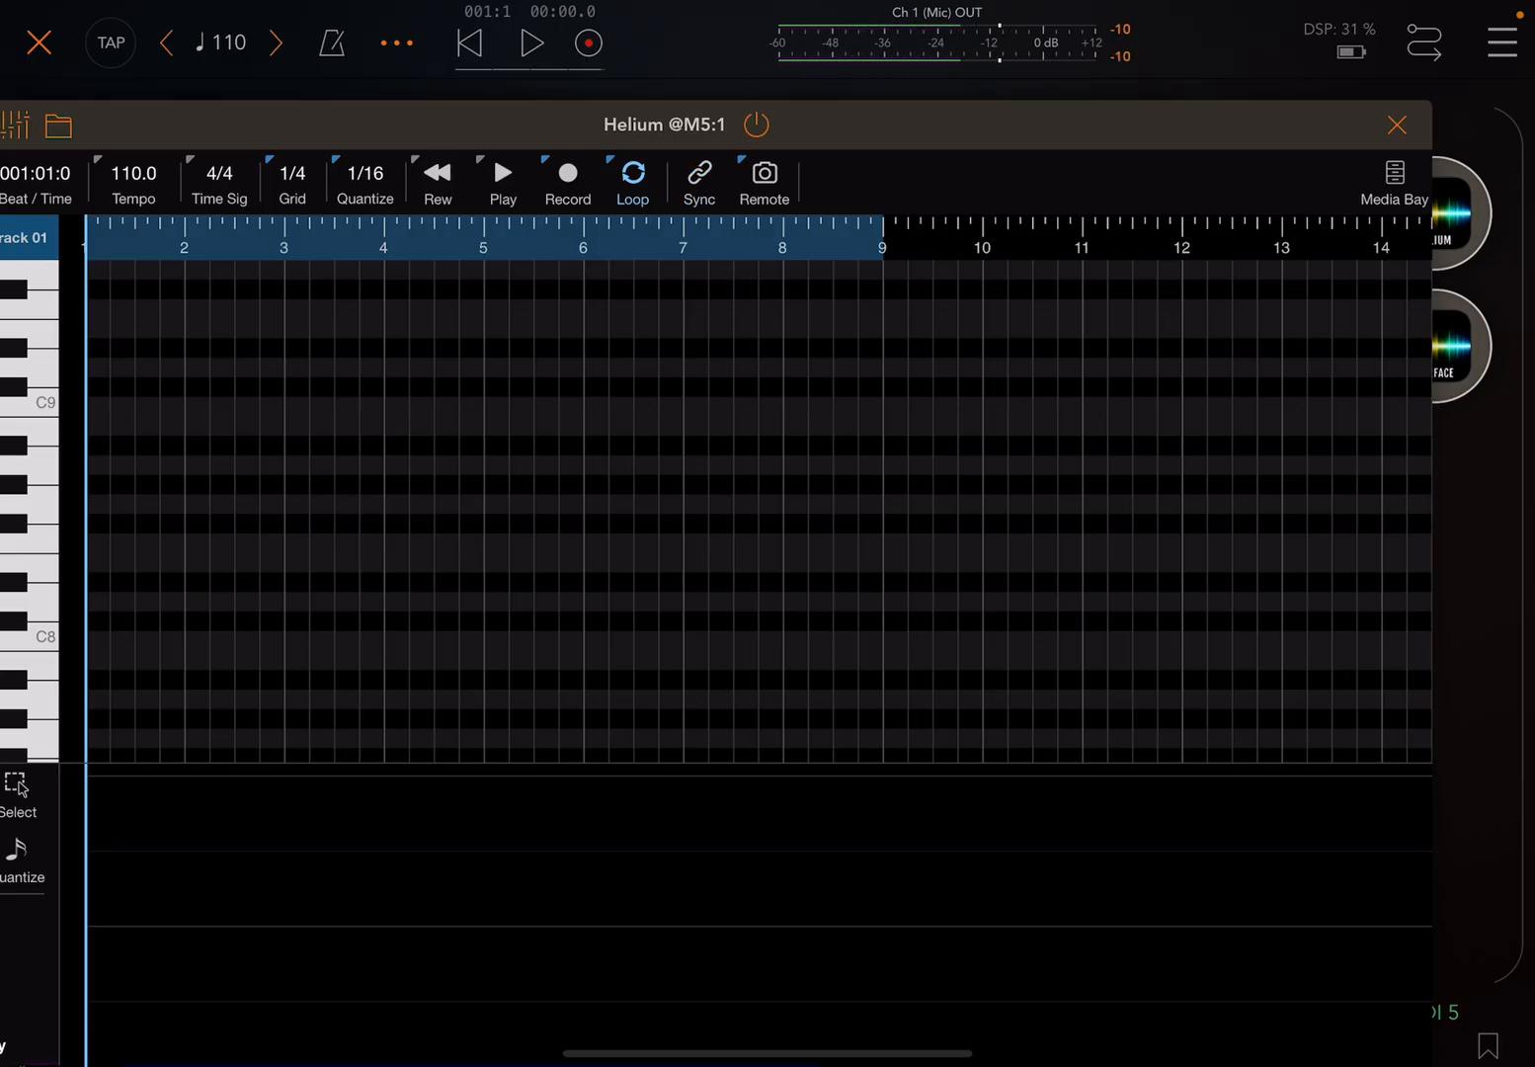
click(567, 174)
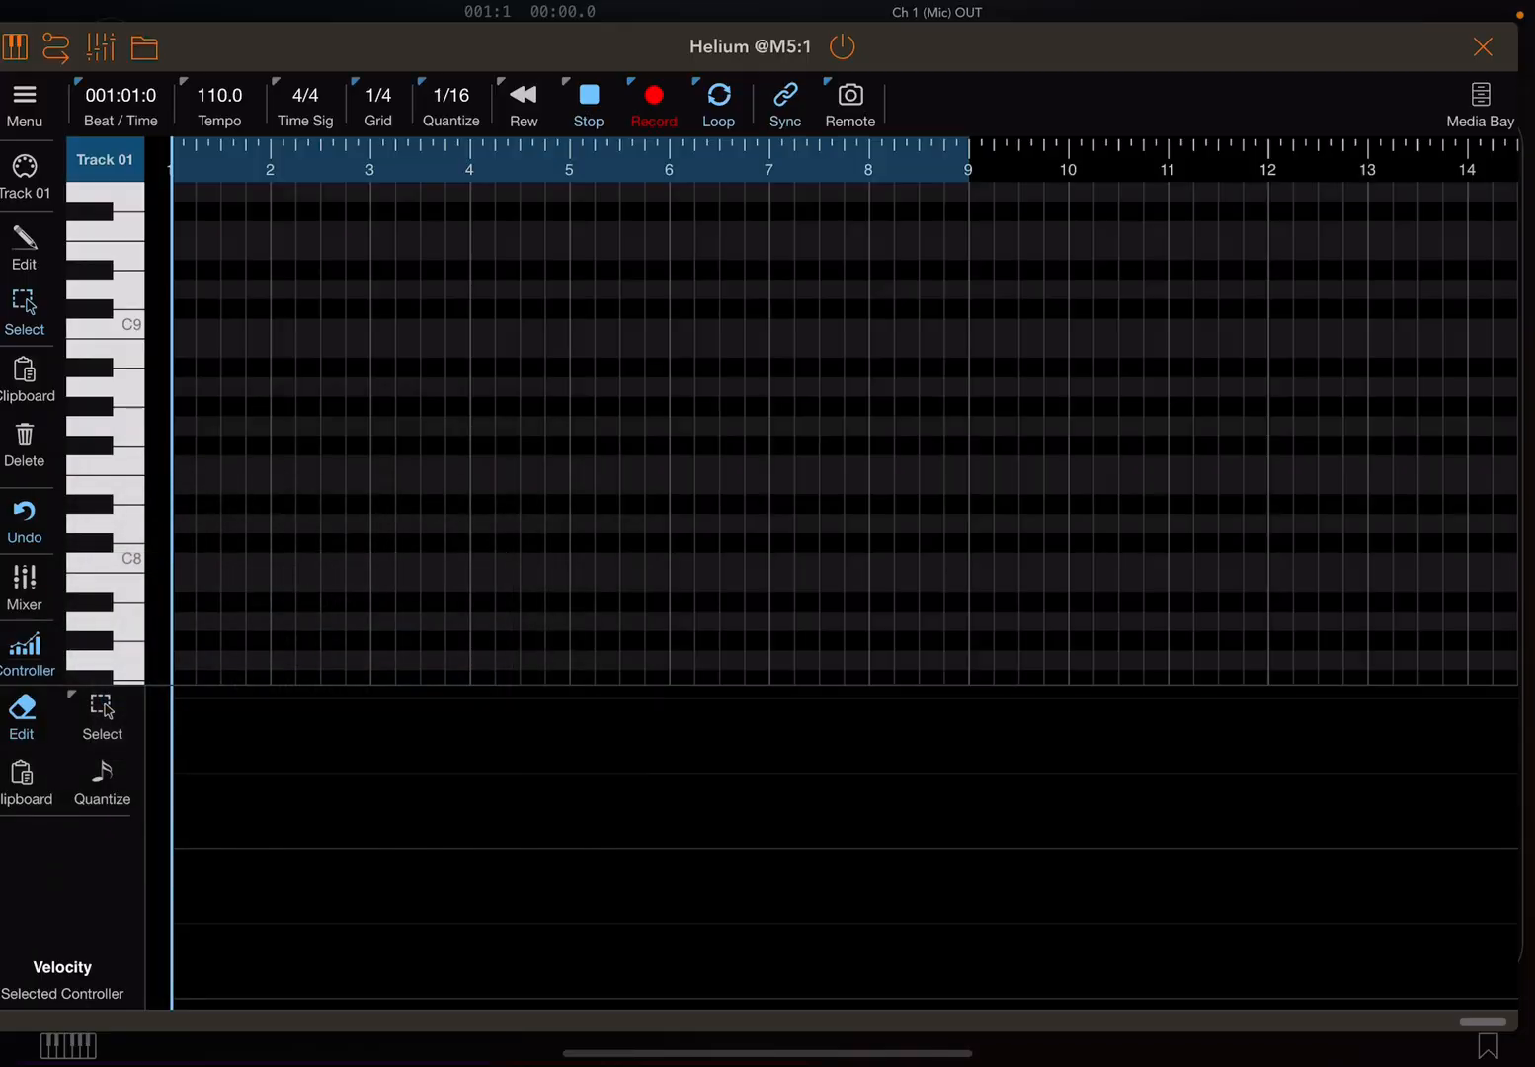
Step: Expand the controller lane's height and set it to display CC20
scroll(down, 3)
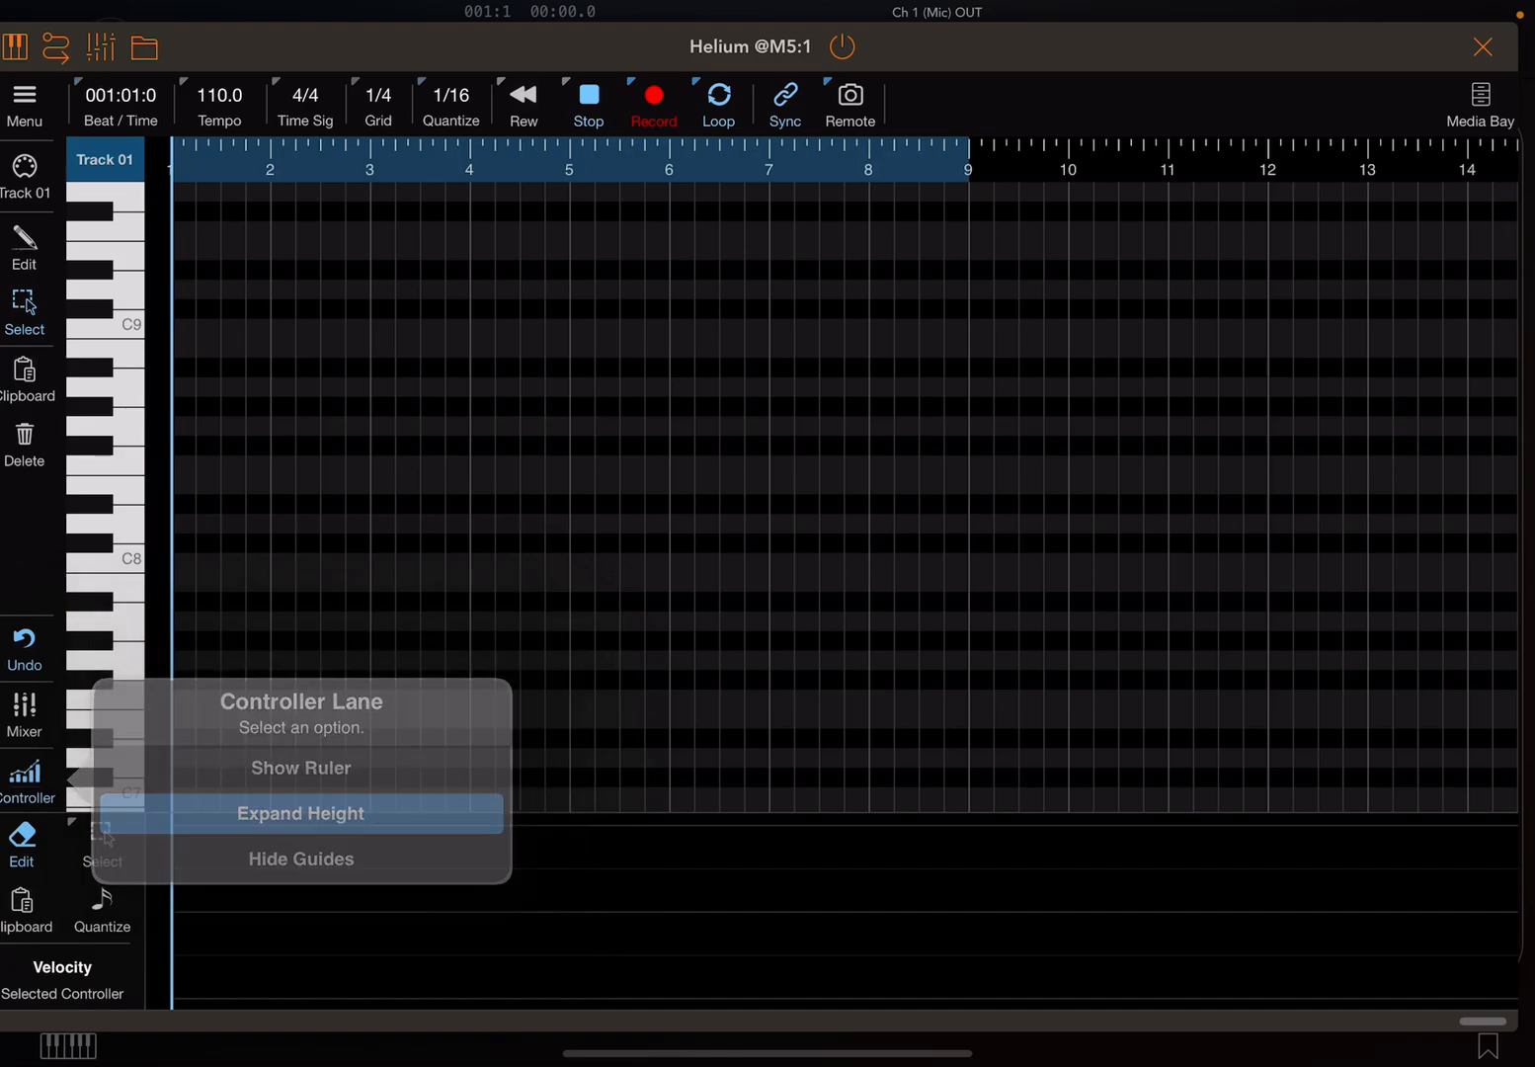
click(301, 814)
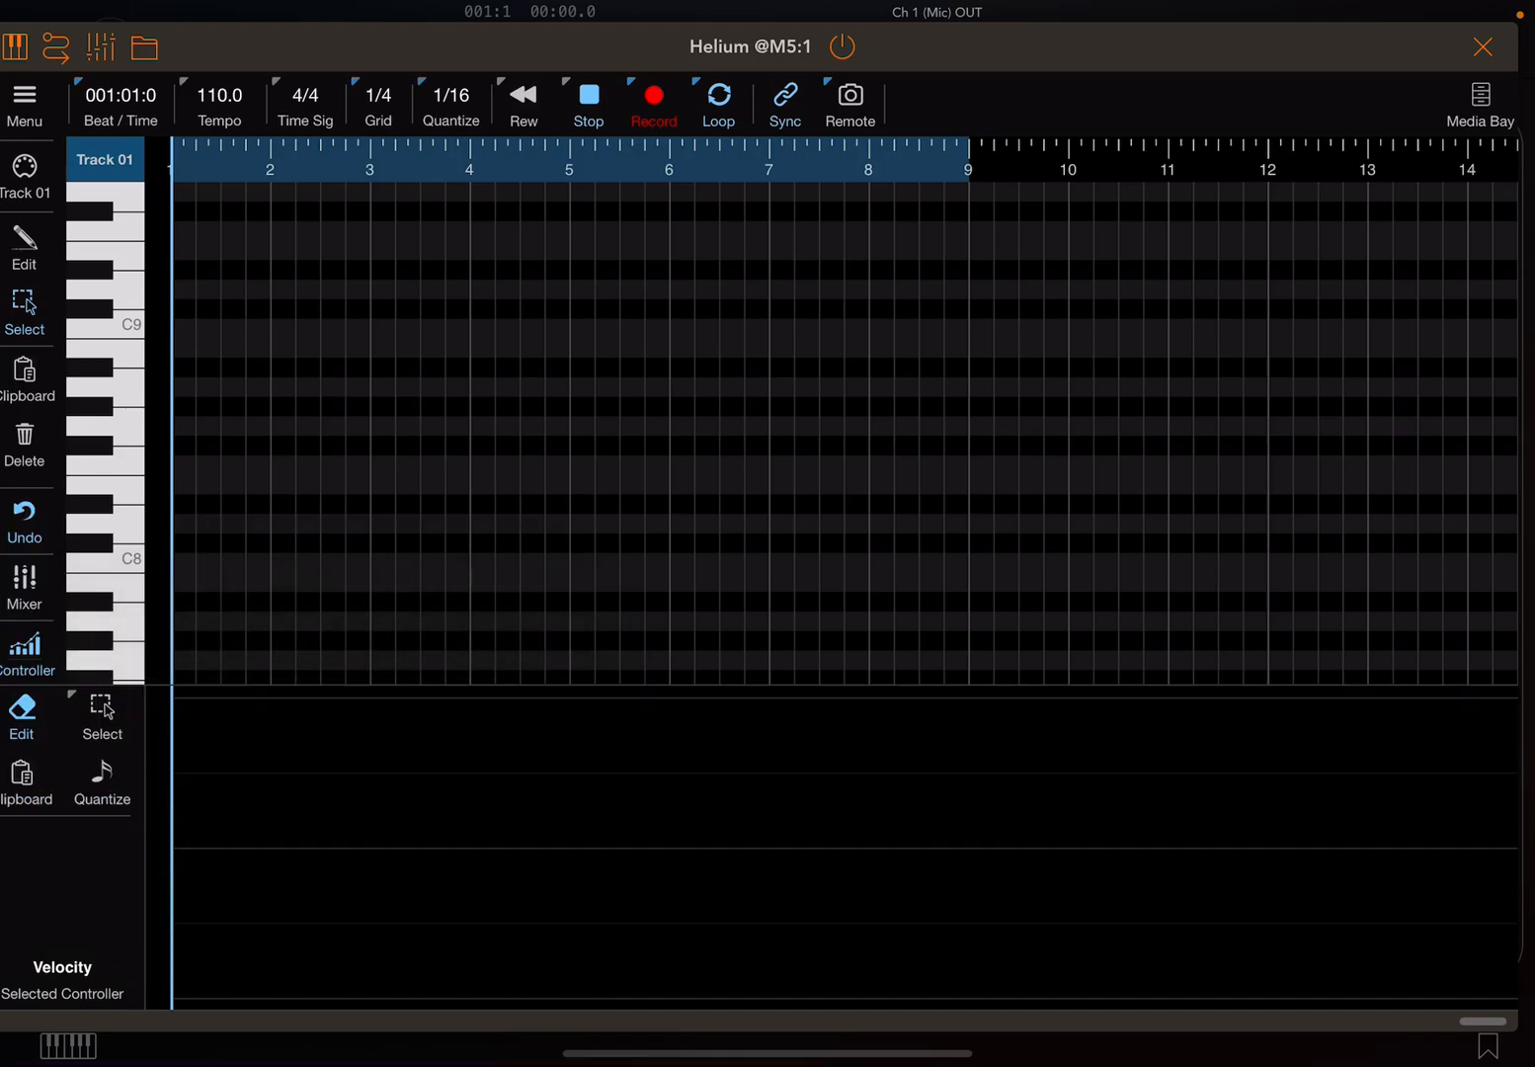
click(63, 980)
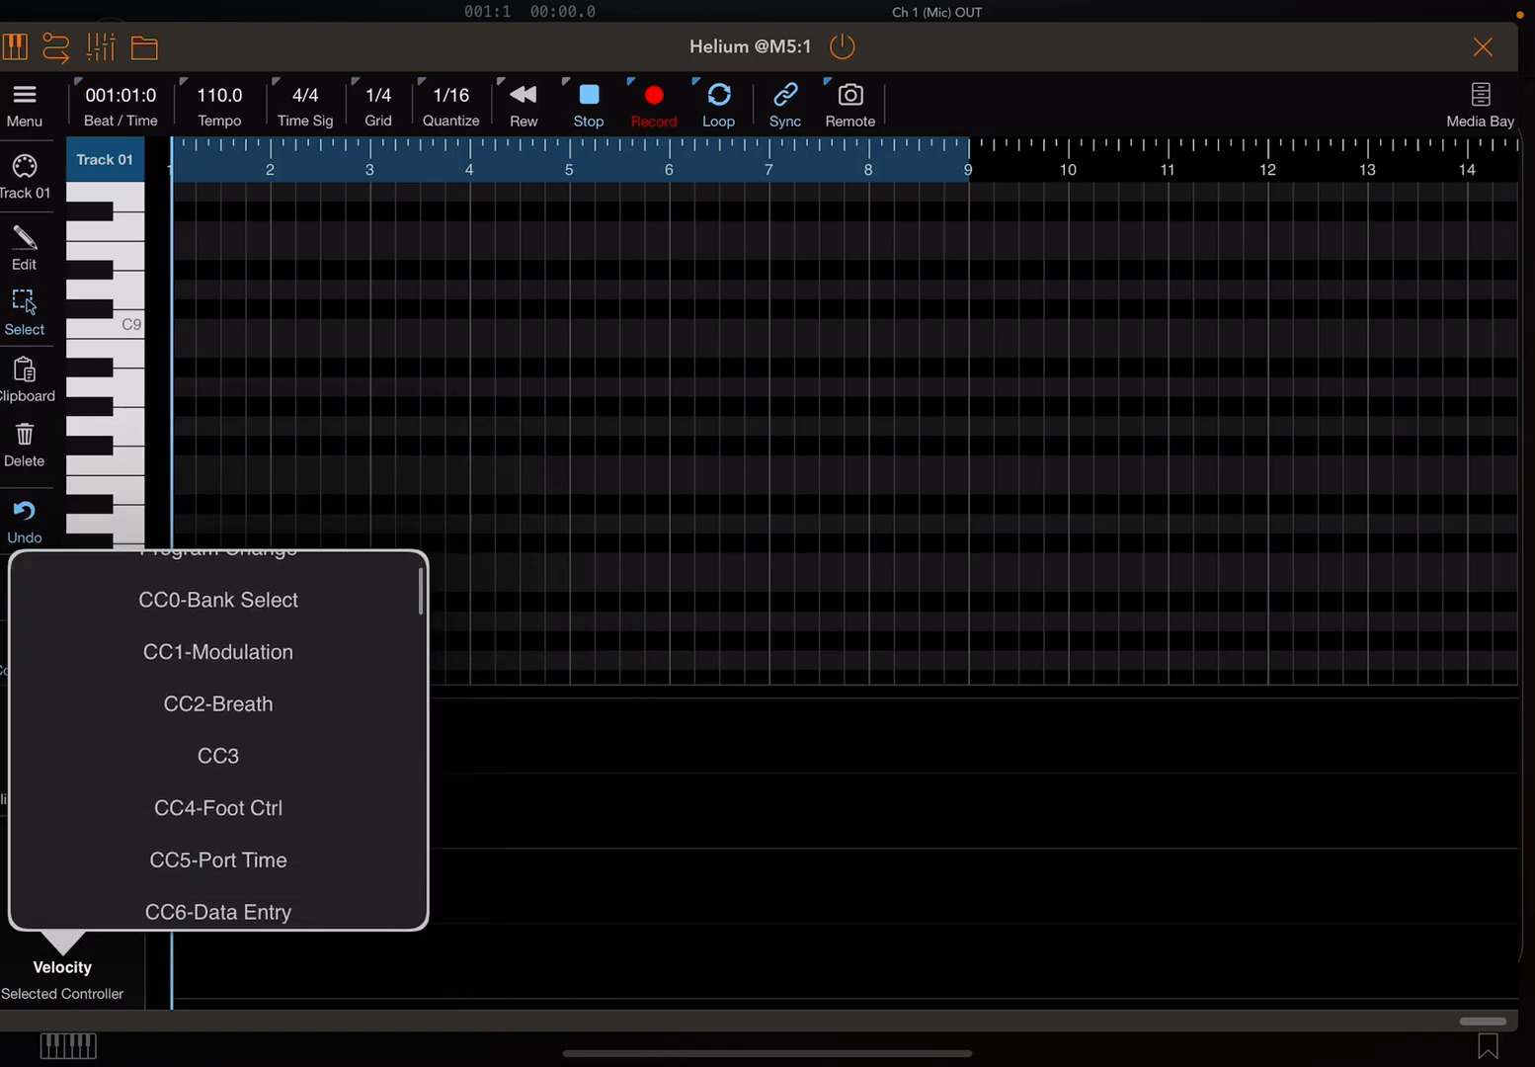
scroll(down, 3)
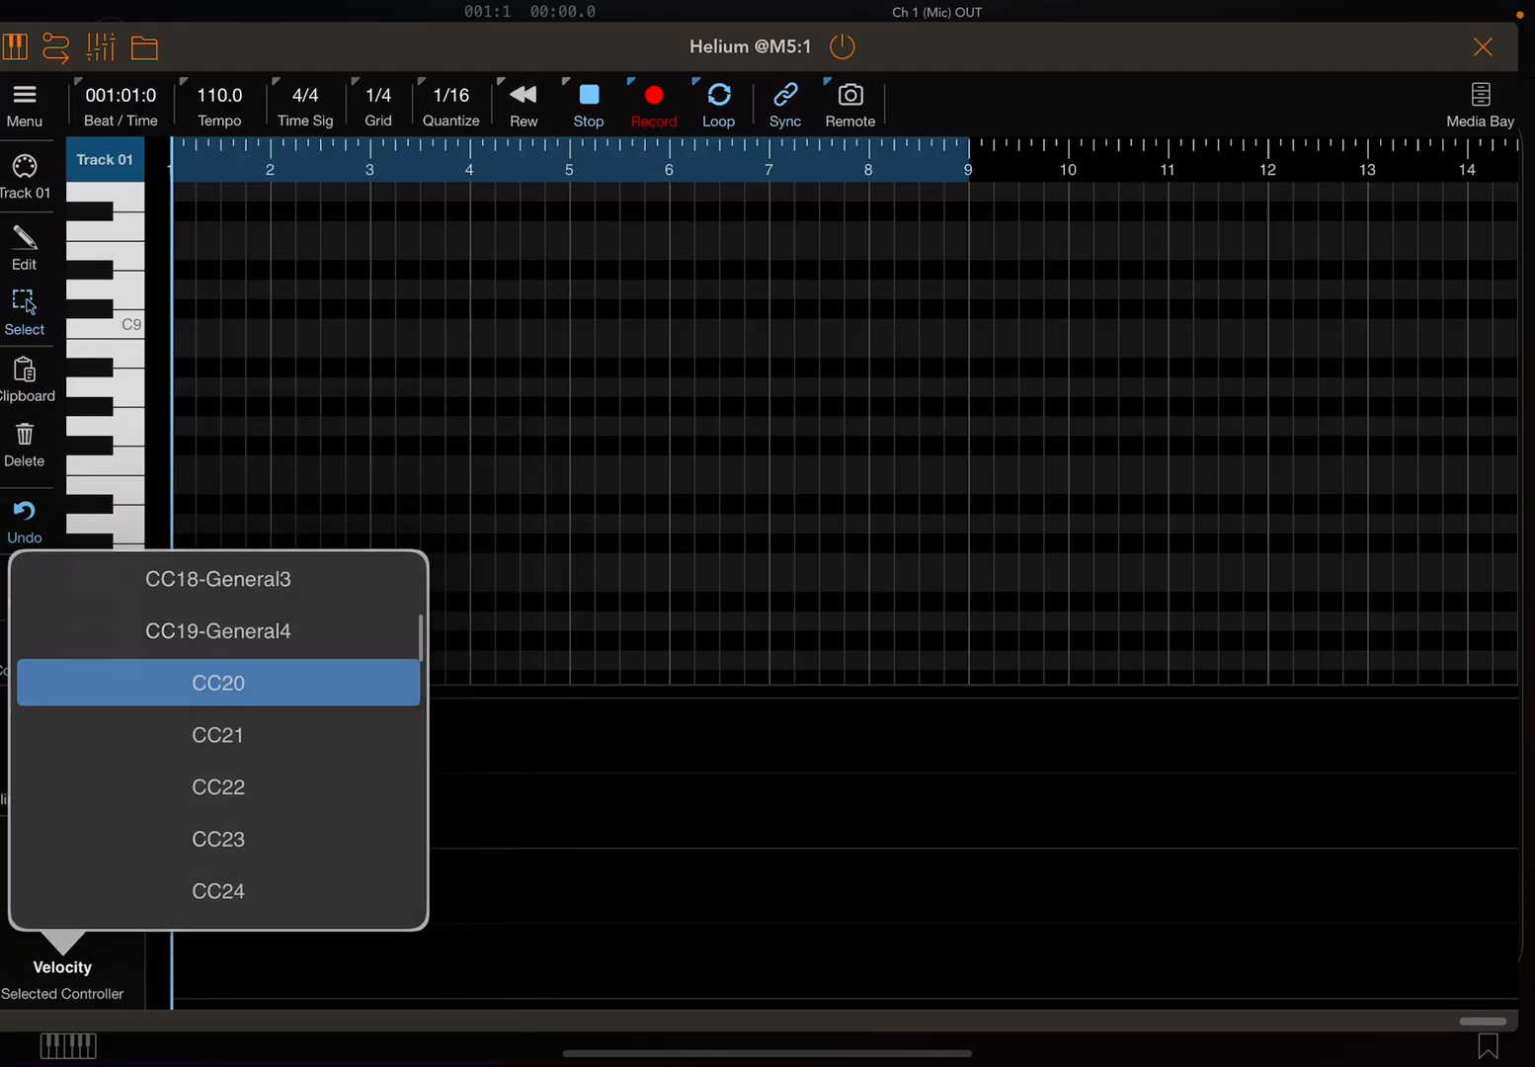
click(217, 684)
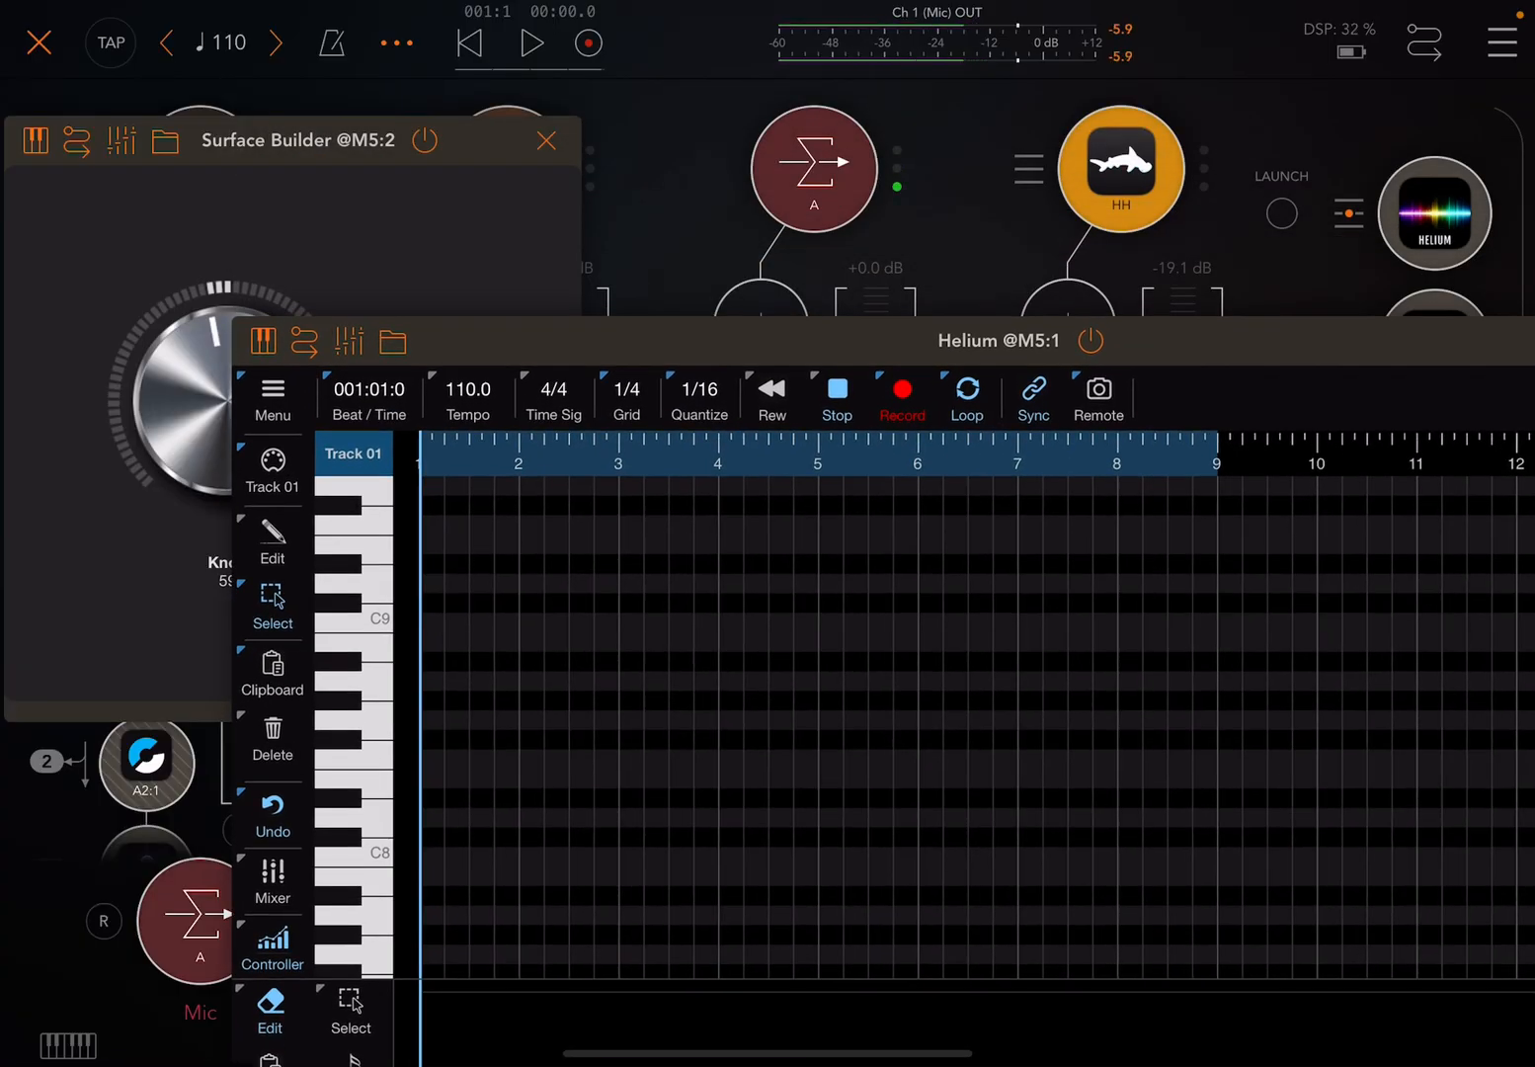
Step: Choose a bongo-style kit from Hammerhead's preset list (Kick, Bongo, Rim, Wood)
click(1120, 168)
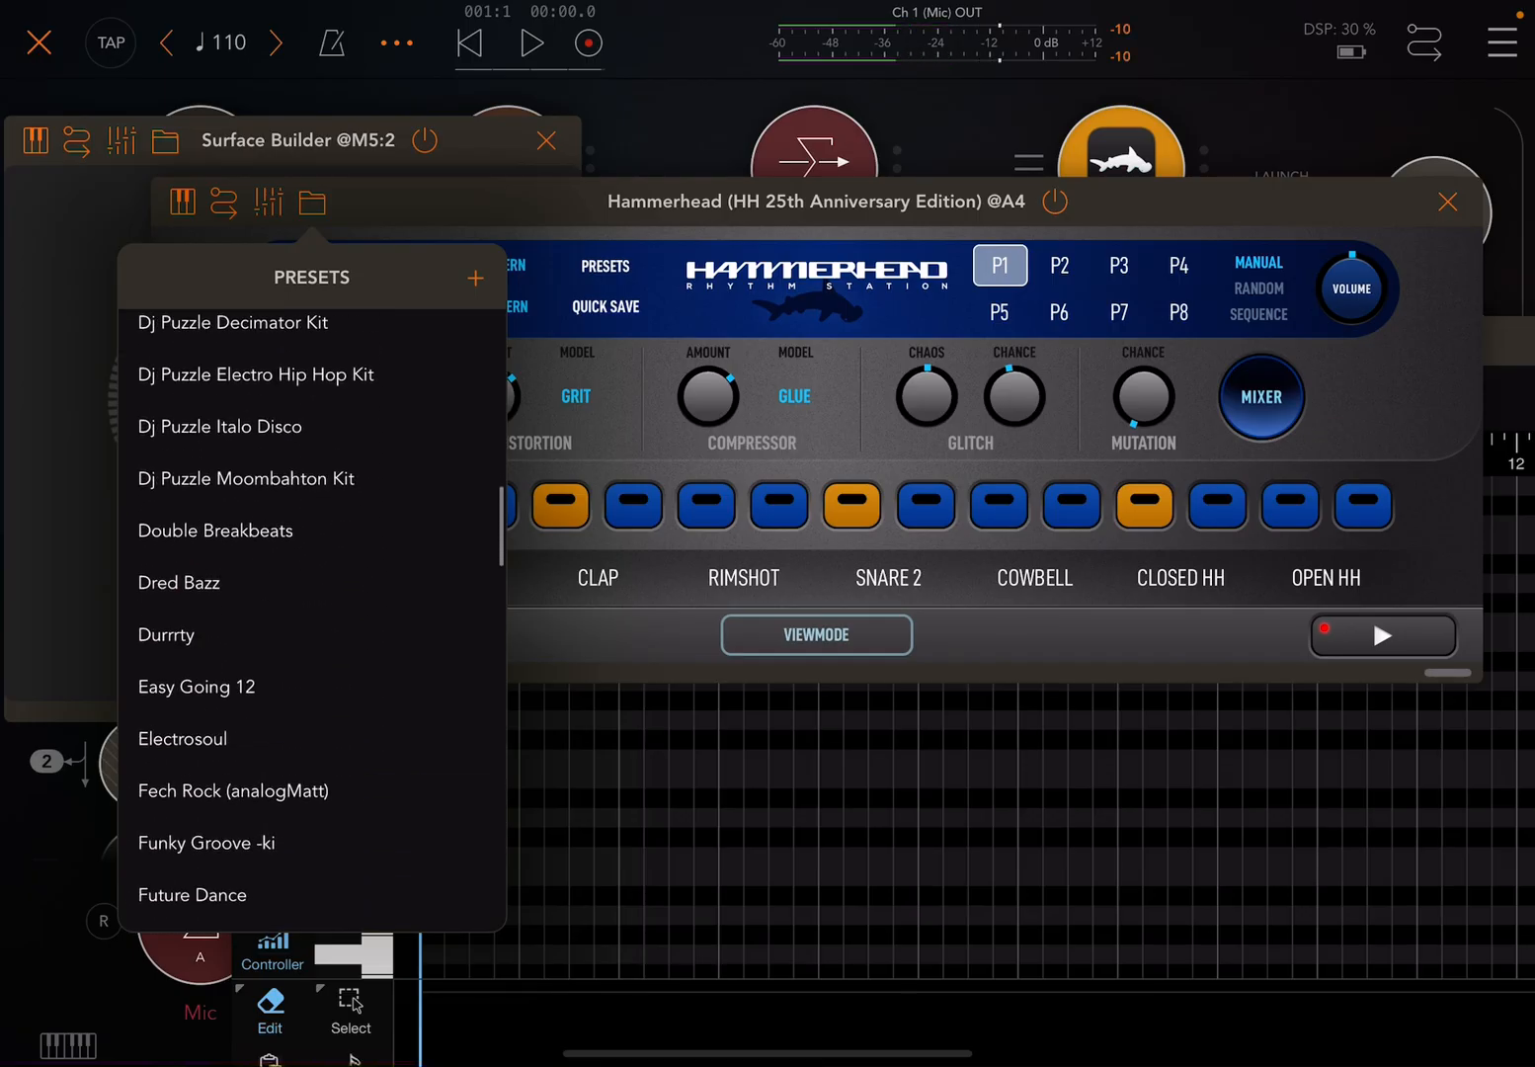
scroll(down, 3)
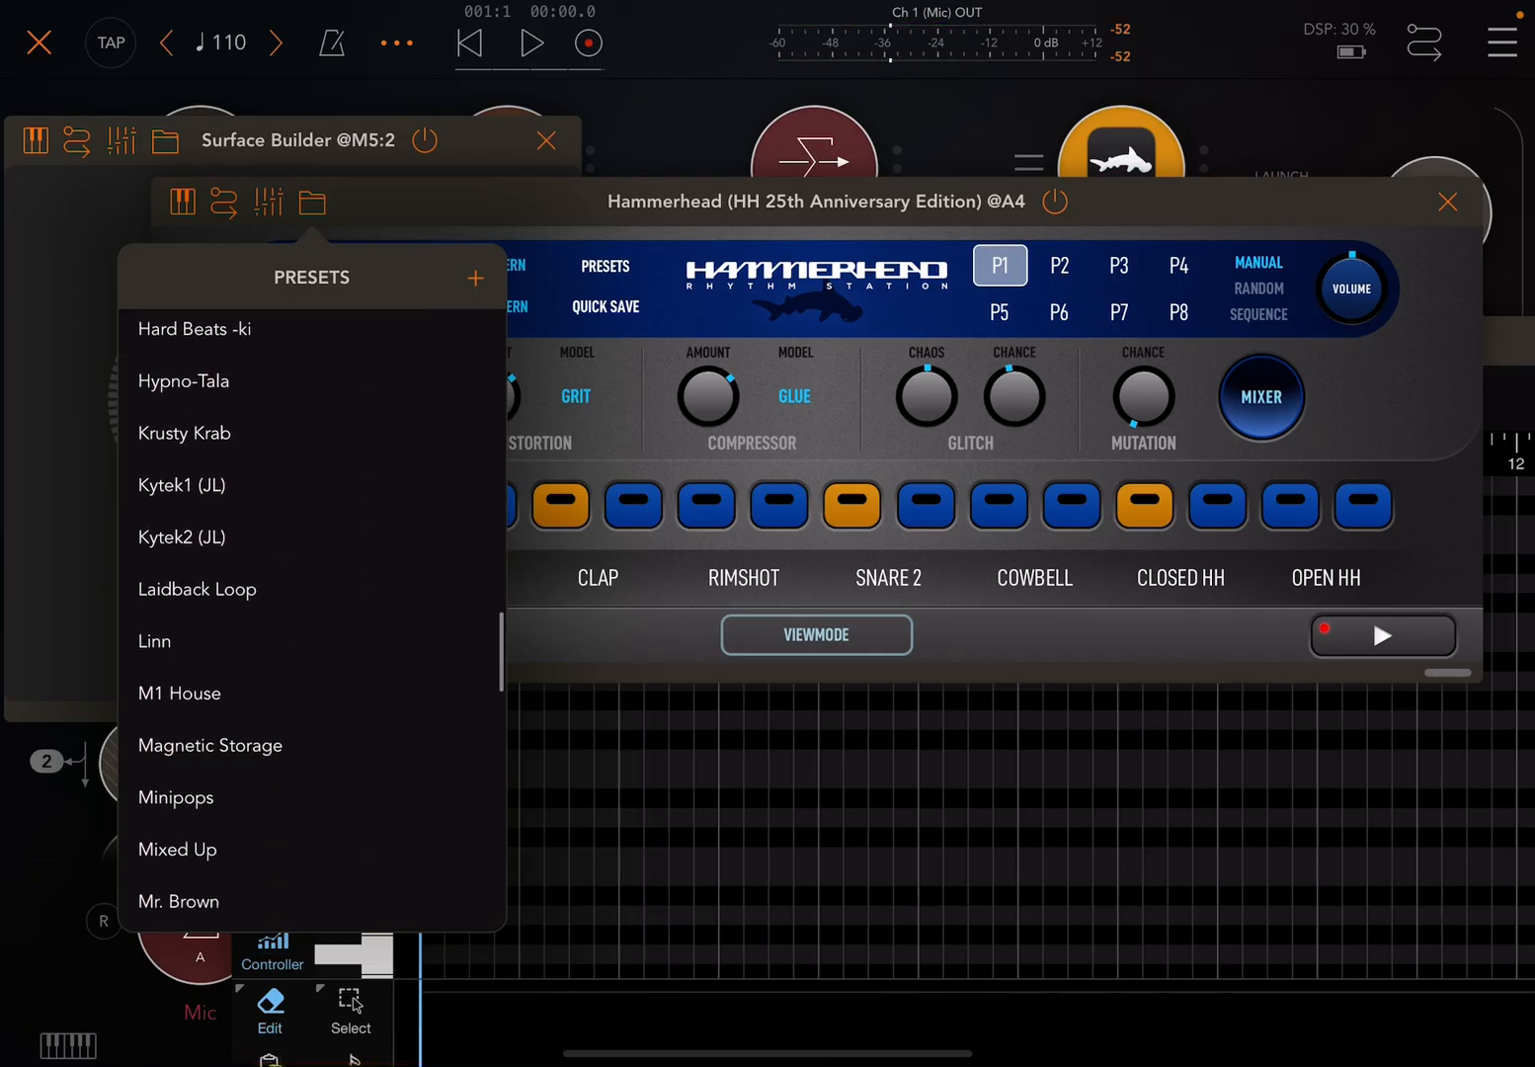
scroll(down, 3)
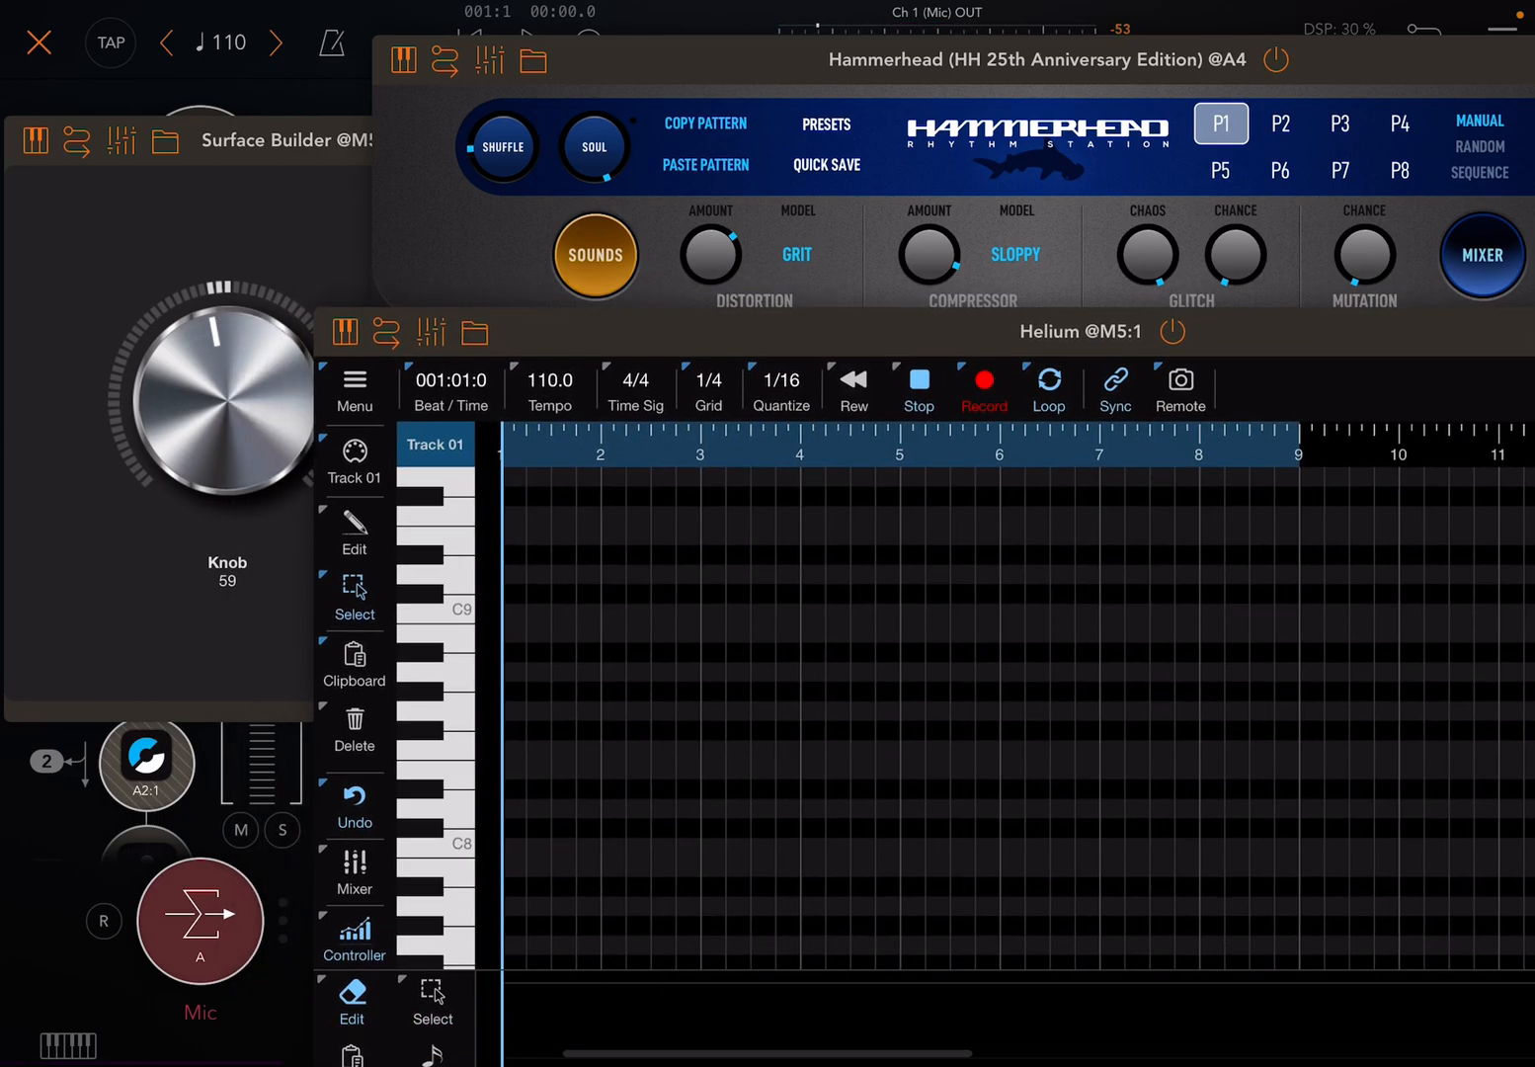
click(593, 257)
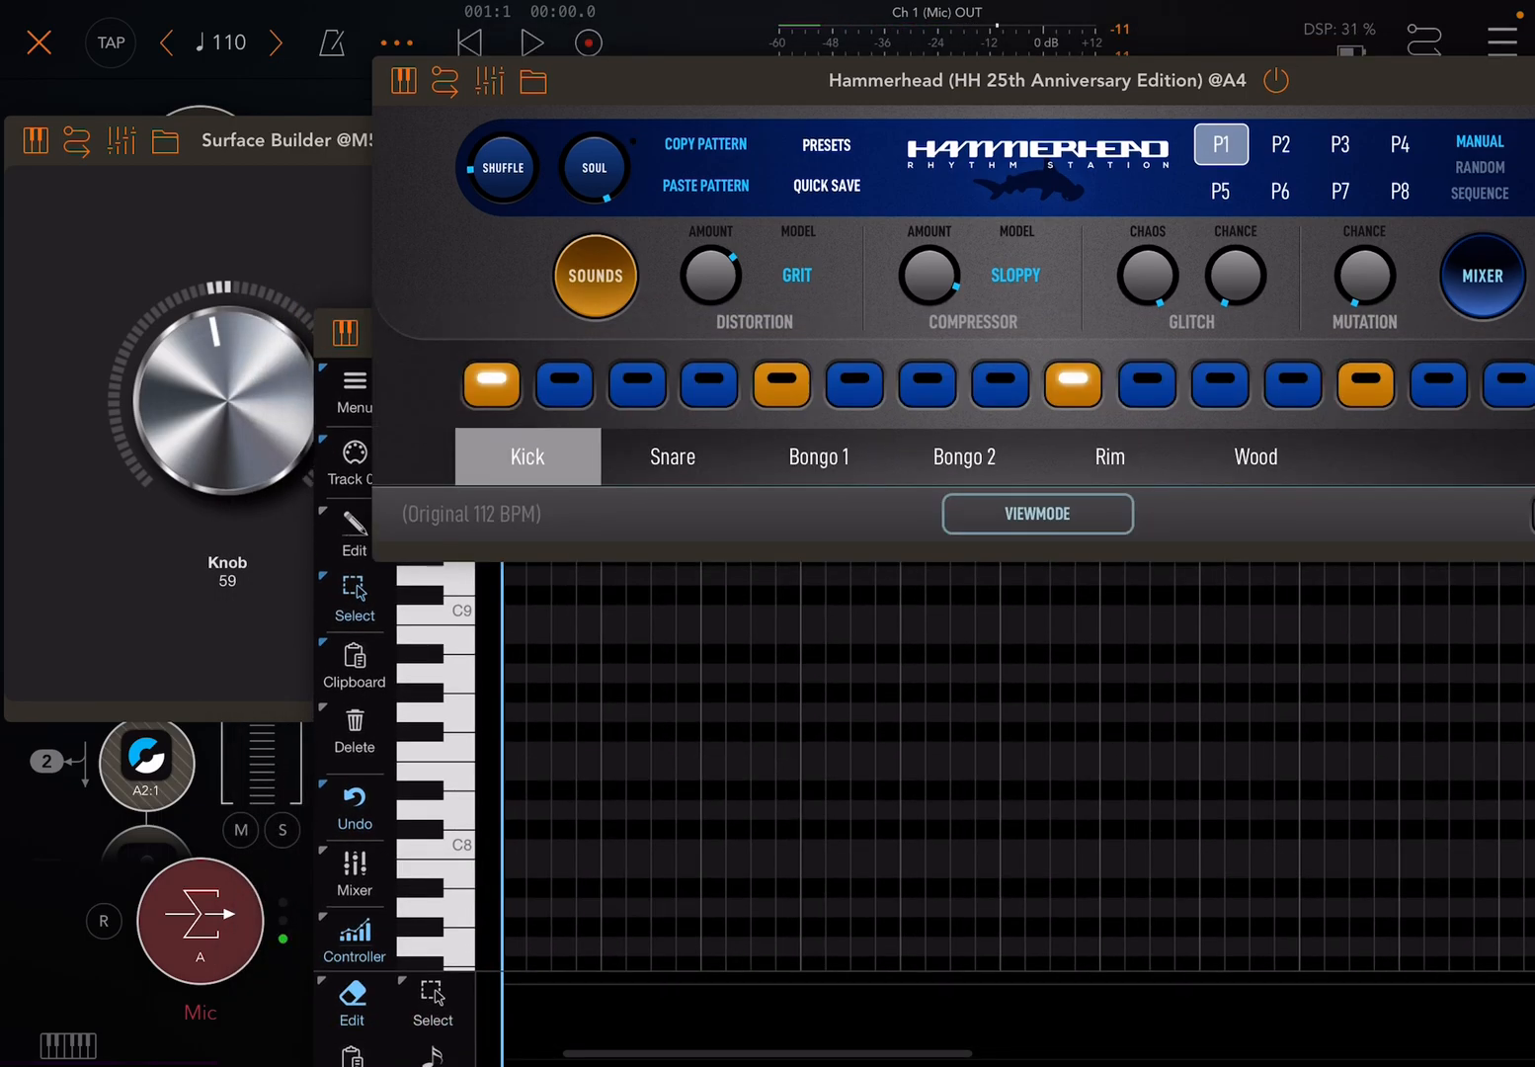
Step: Record the knob's CC20 automation into Helium, then bring up the MIDI routing matrix
click(529, 43)
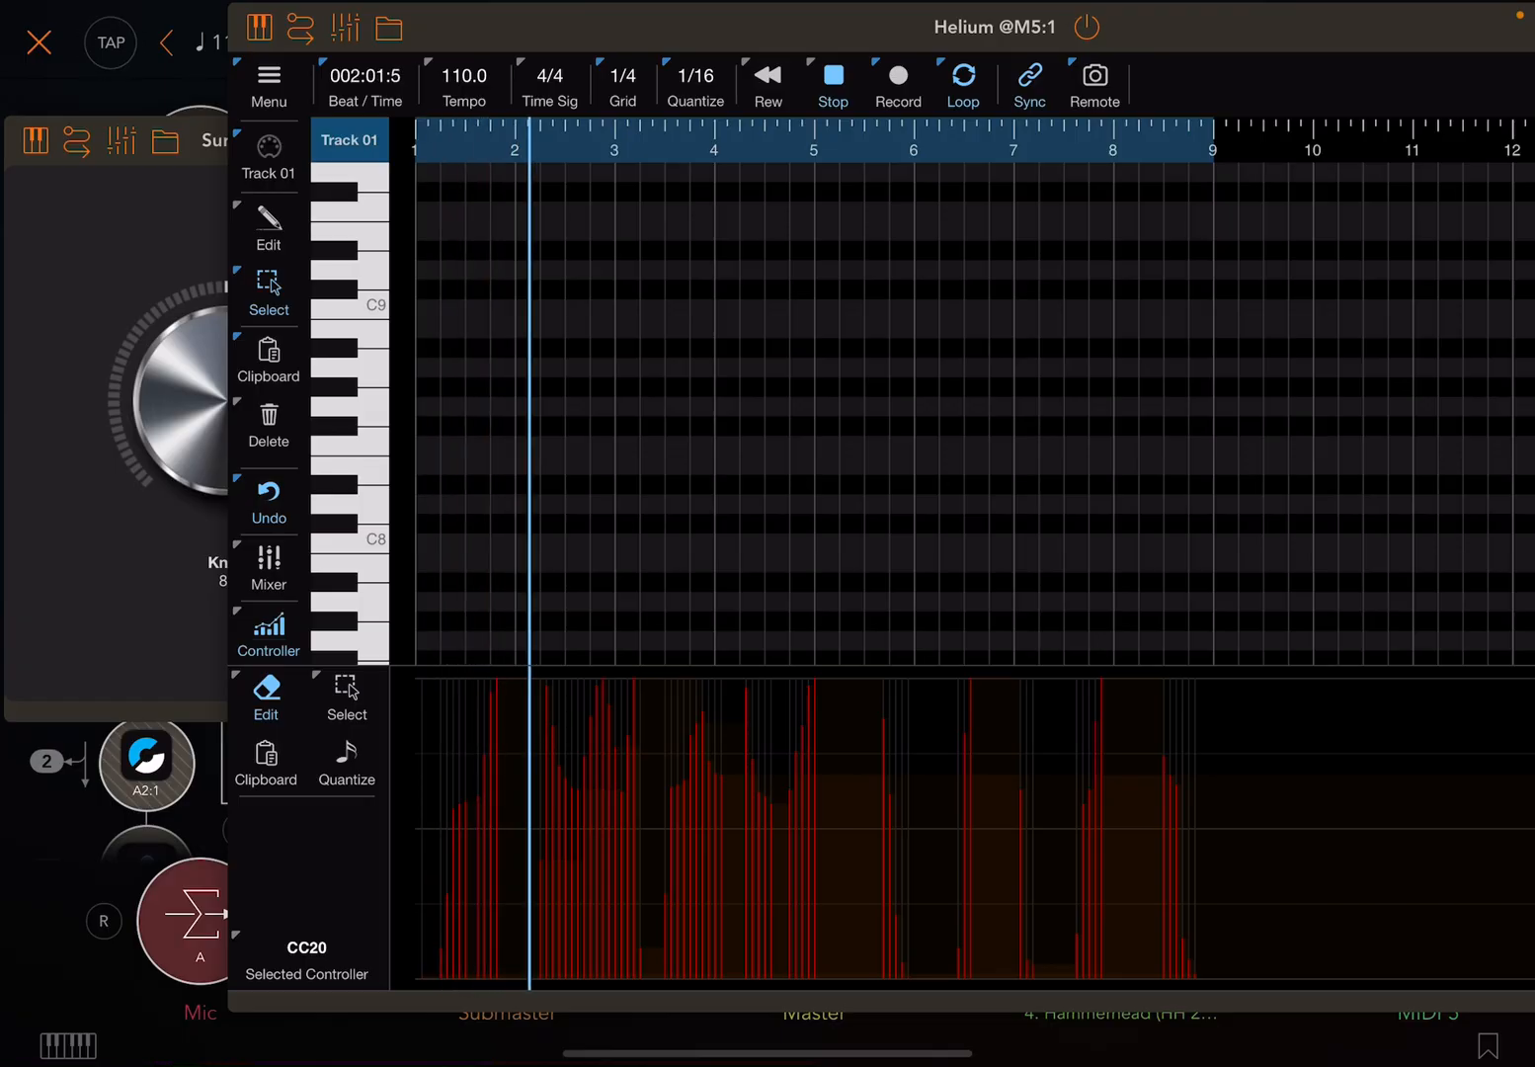
click(347, 139)
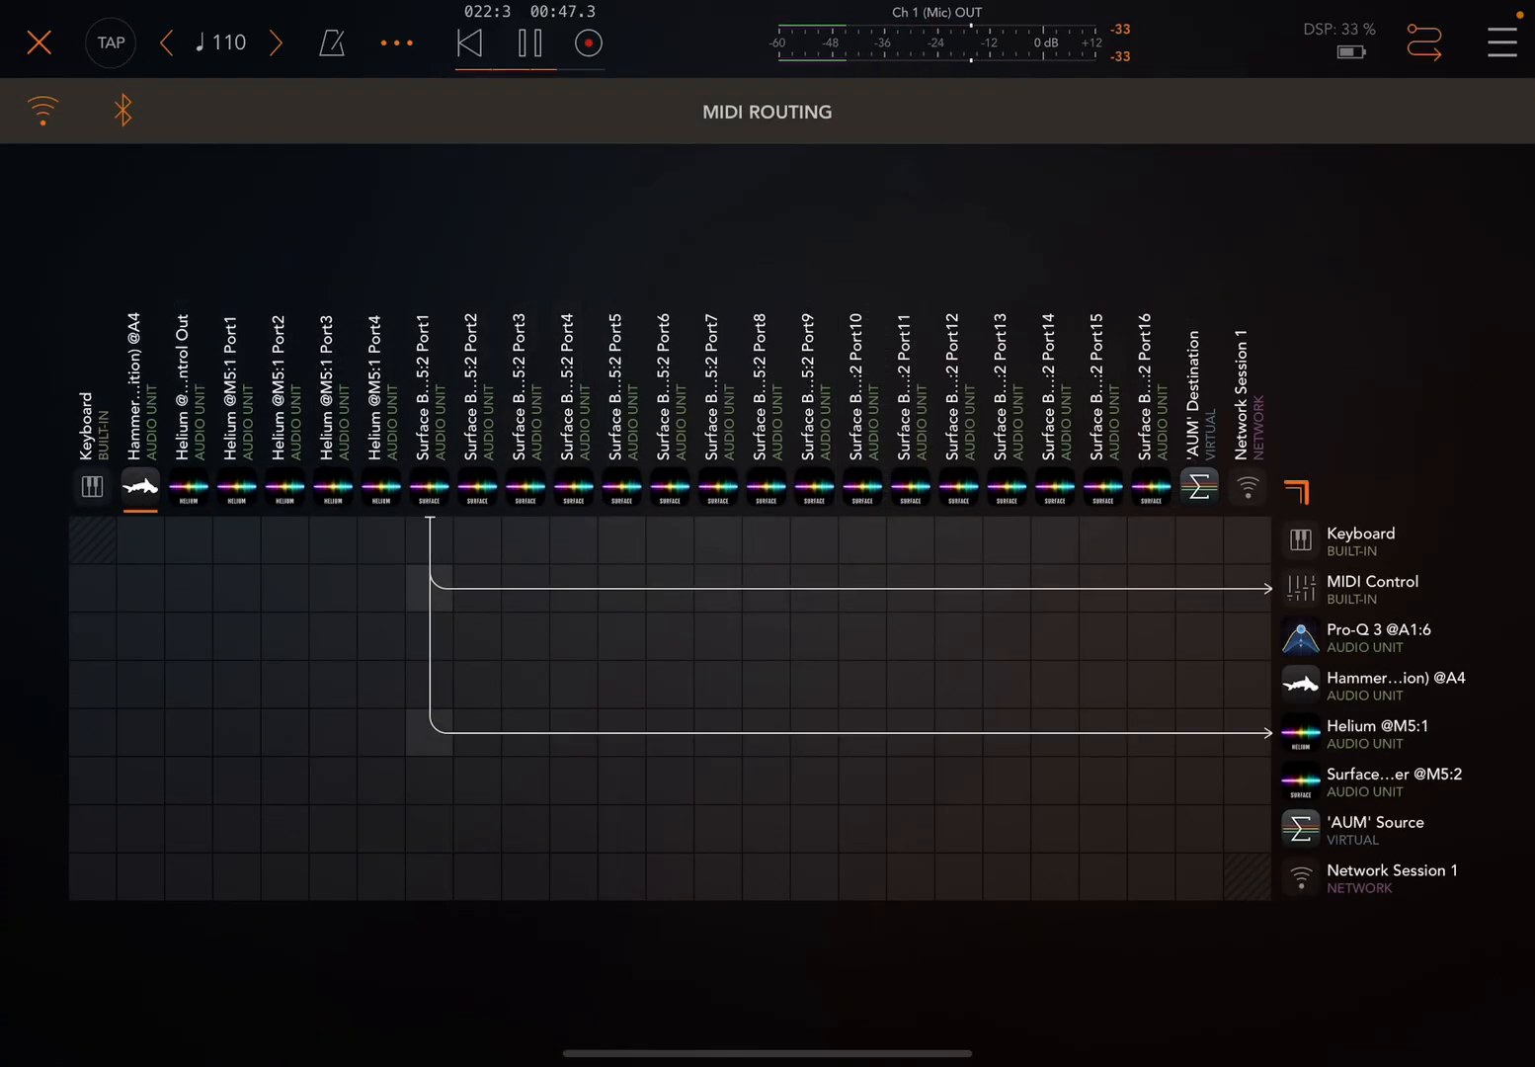
Step: Clear the Surface Port1 × MIDI Control routing cell, leaving only Helium connected
click(429, 583)
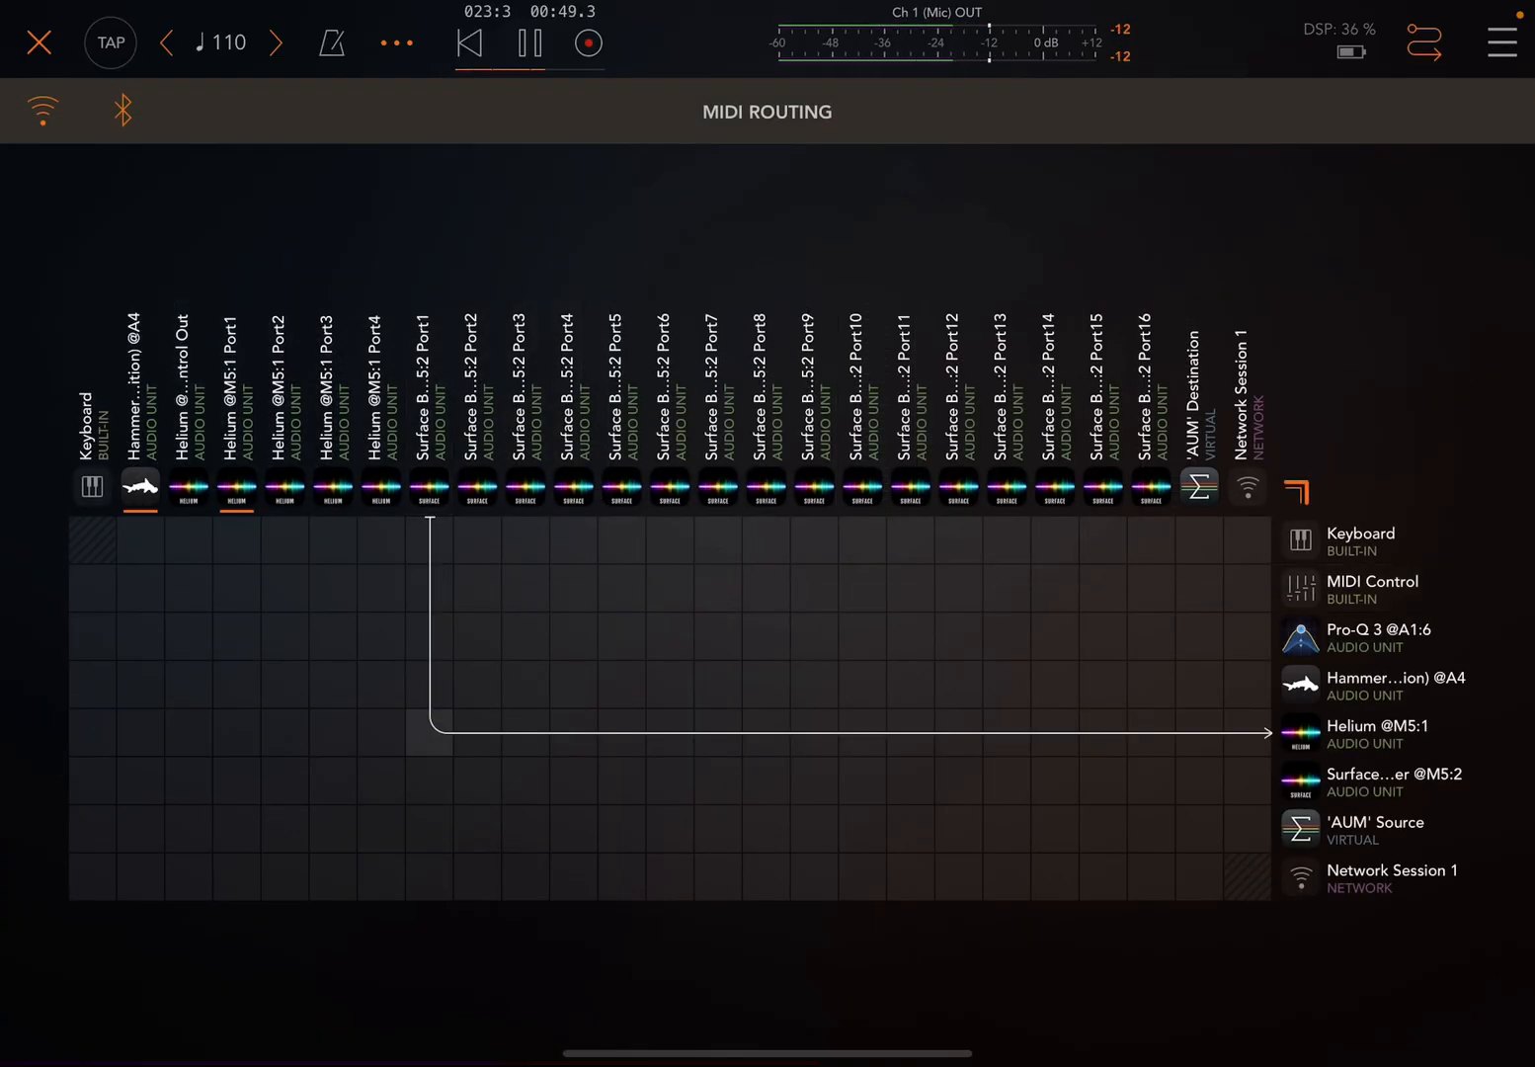